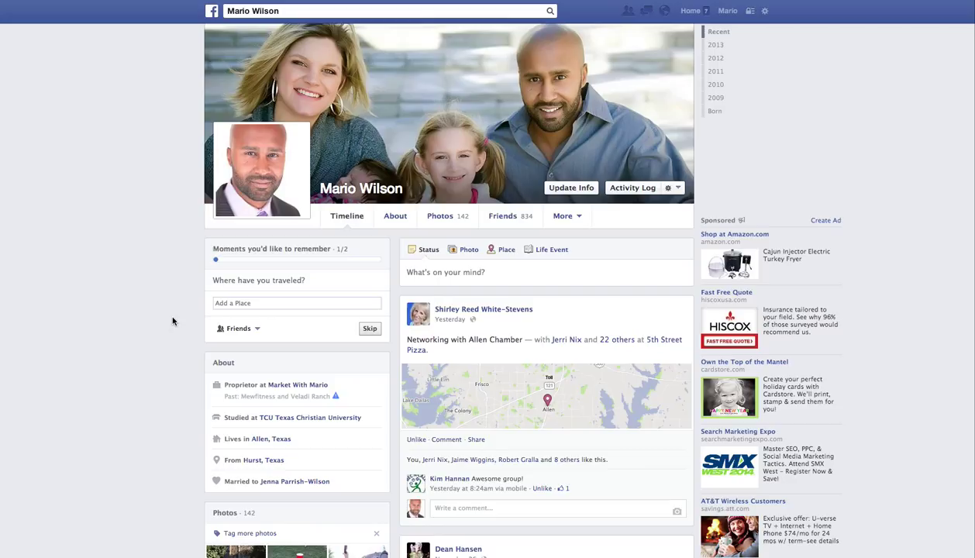
pyautogui.moveTo(110, 165)
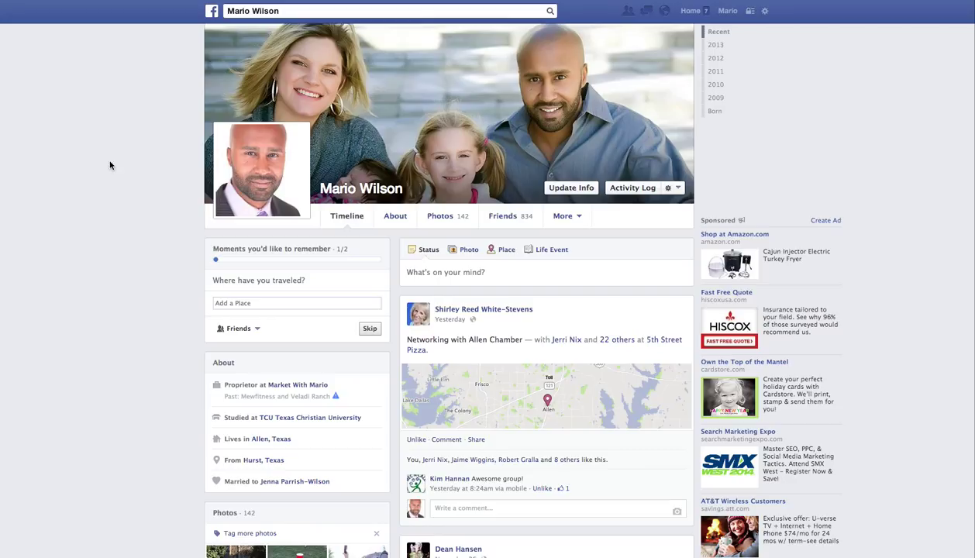
pyautogui.moveTo(766, 50)
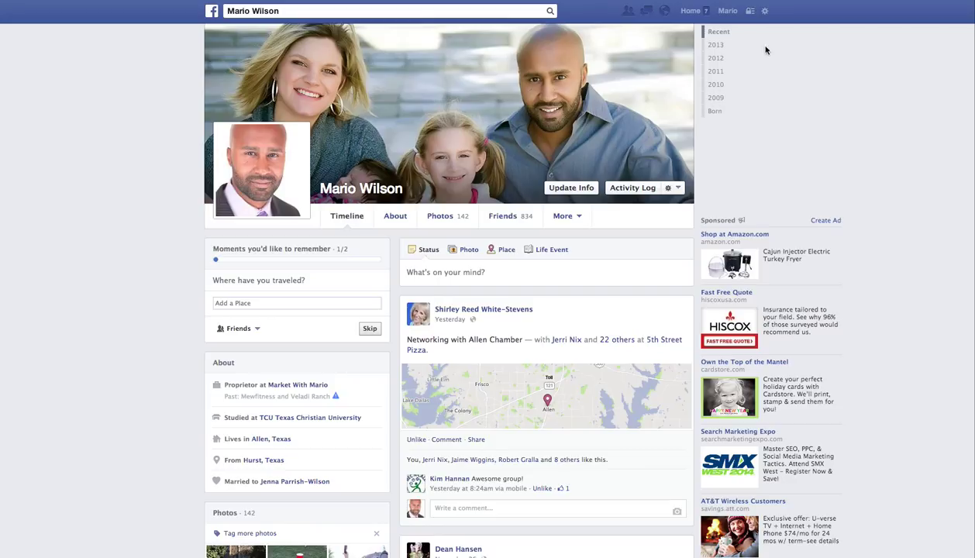
pyautogui.moveTo(770, 30)
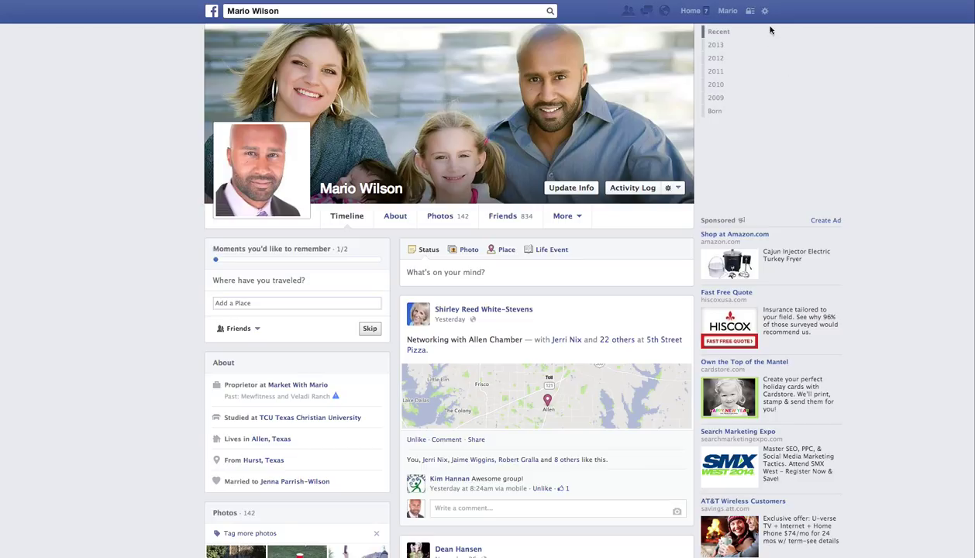
pyautogui.moveTo(802, 27)
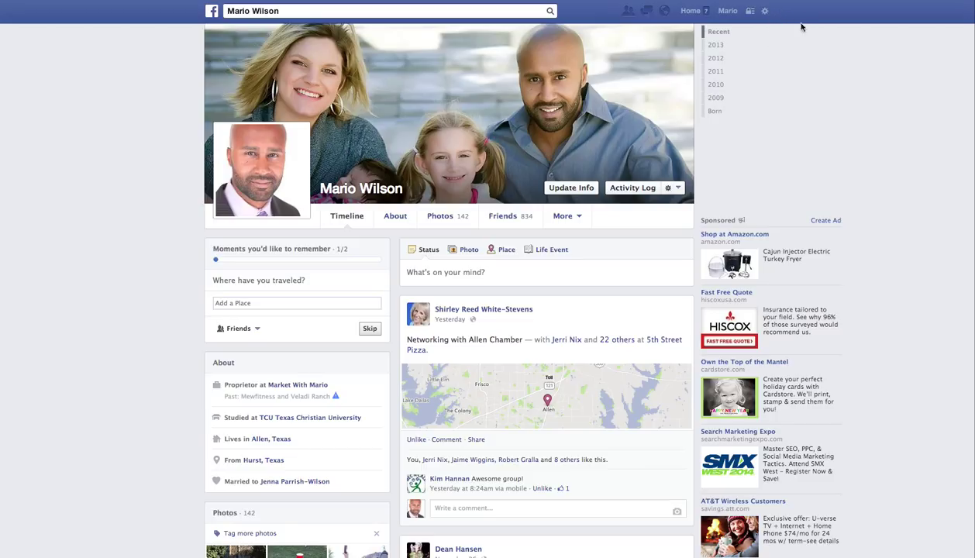
pyautogui.moveTo(772, 8)
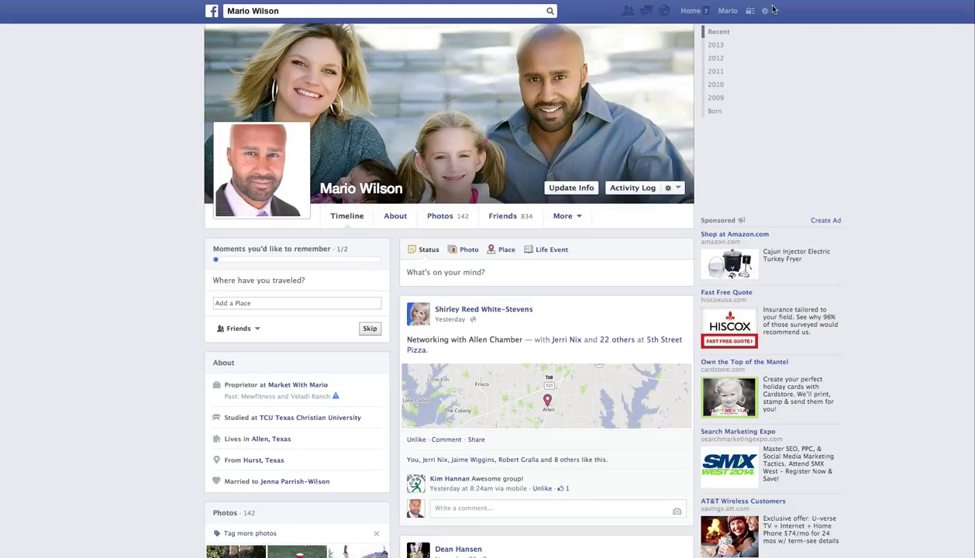
# - Open the account menu's advertising option to leave the profile and start a new ad
pyautogui.click(765, 11)
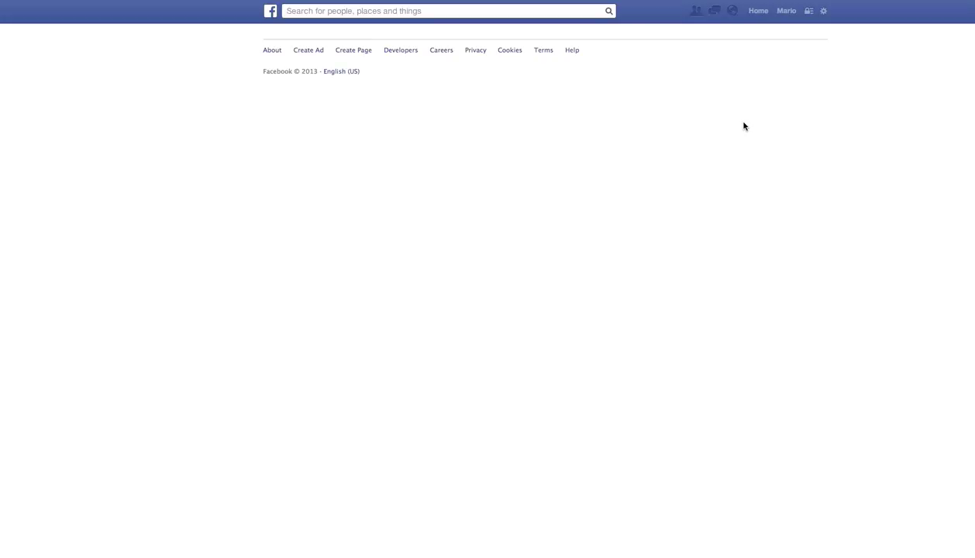
pyautogui.click(307, 50)
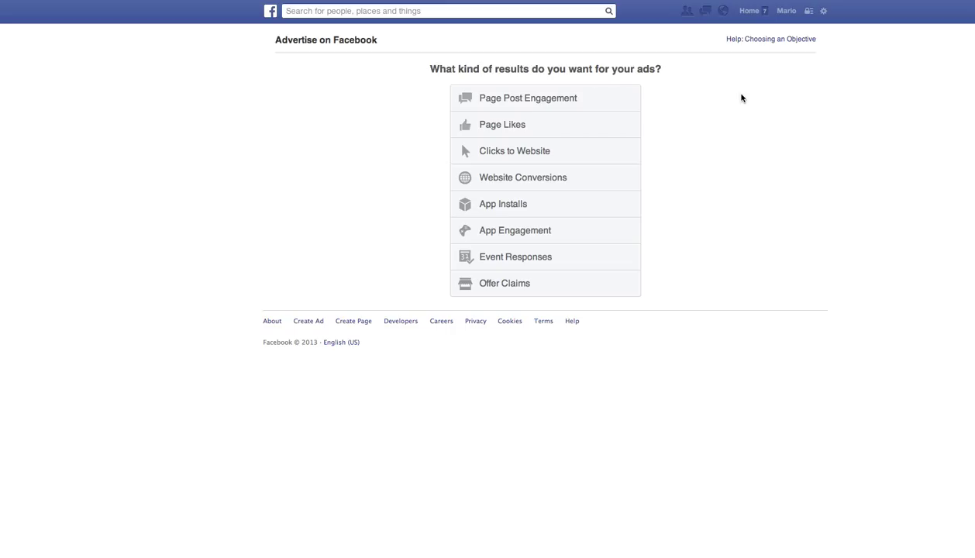
pyautogui.moveTo(739, 96)
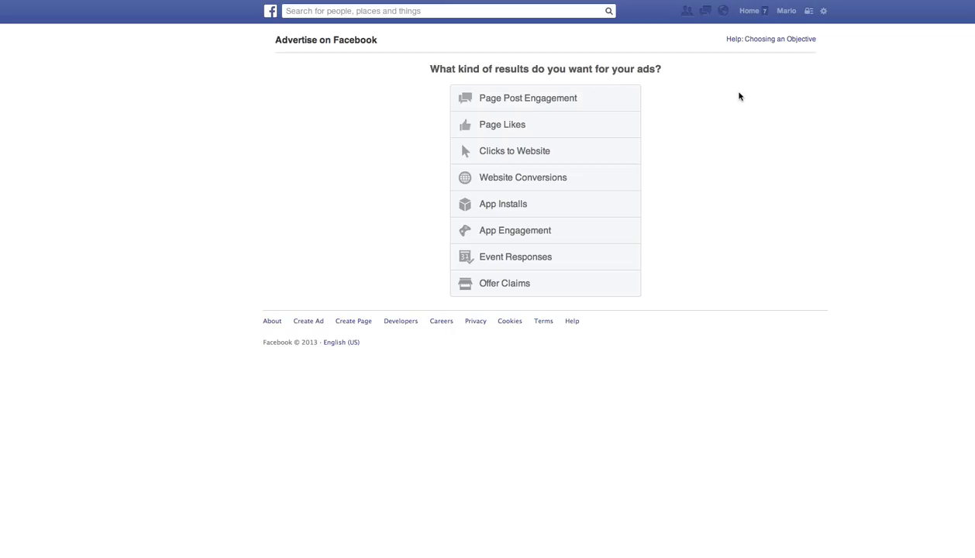
pyautogui.moveTo(508, 97)
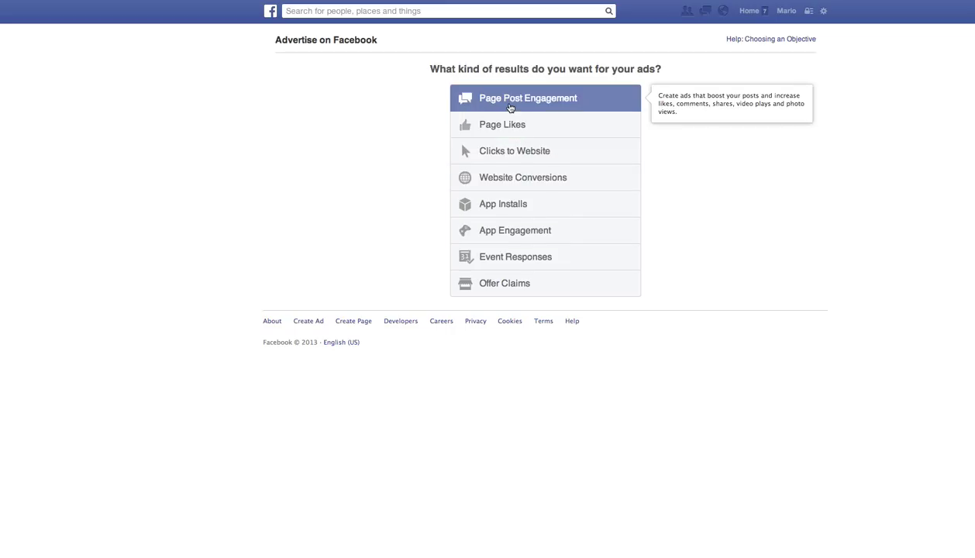
pyautogui.moveTo(507, 124)
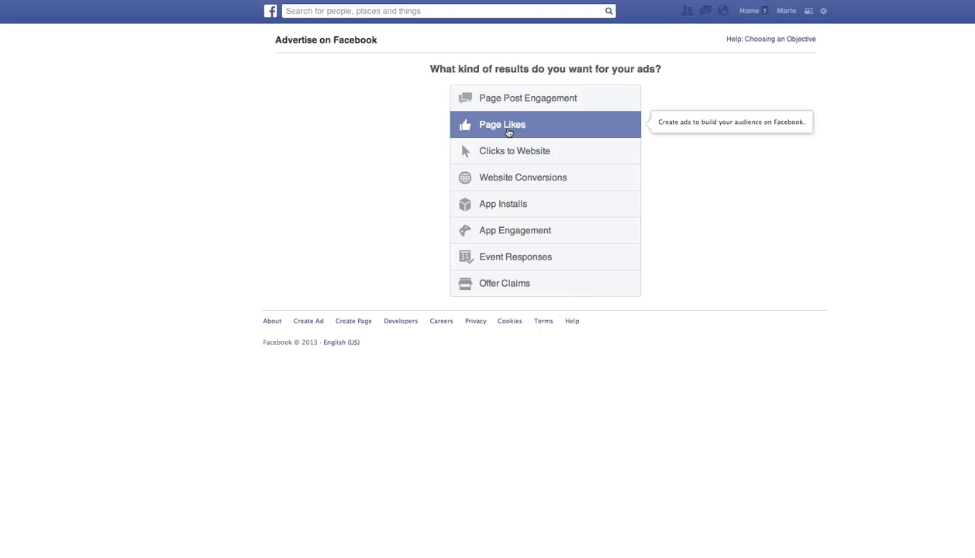
pyautogui.moveTo(508, 163)
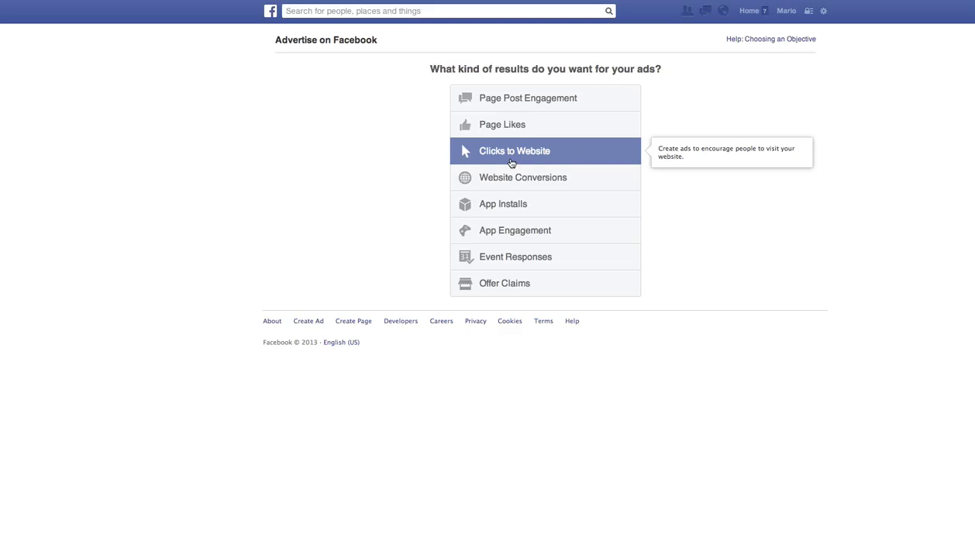
pyautogui.moveTo(504, 124)
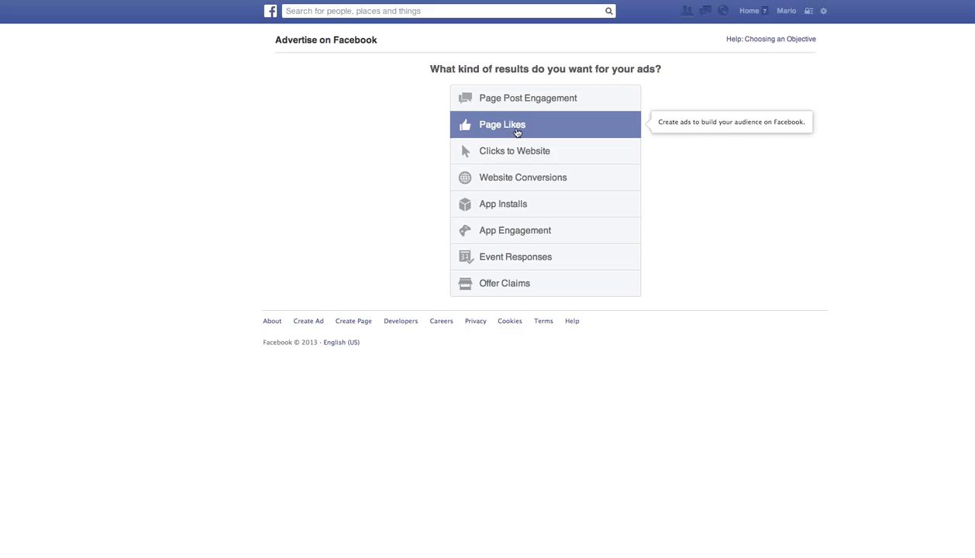
# - Choose Page Likes as the objective and select the Market With Mario page
pyautogui.click(503, 125)
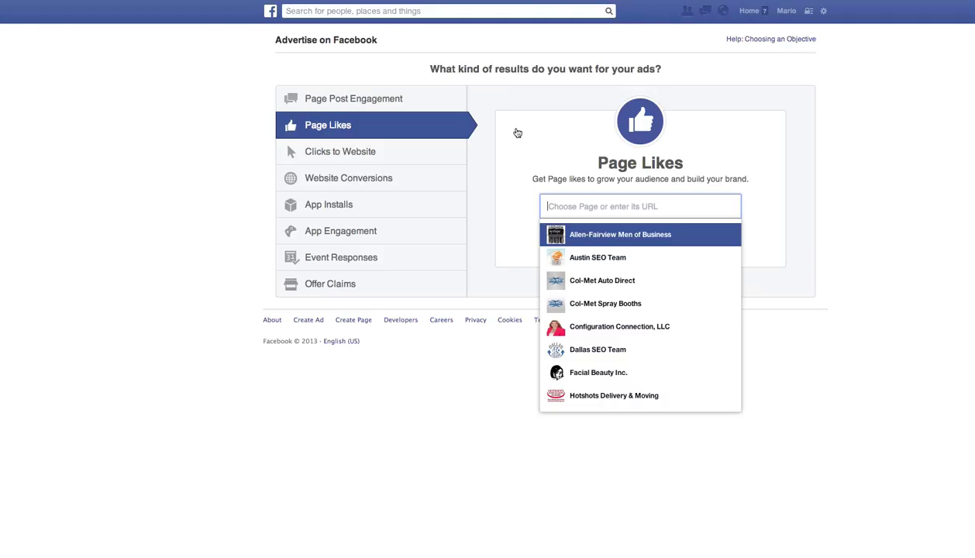
pyautogui.write('mark')
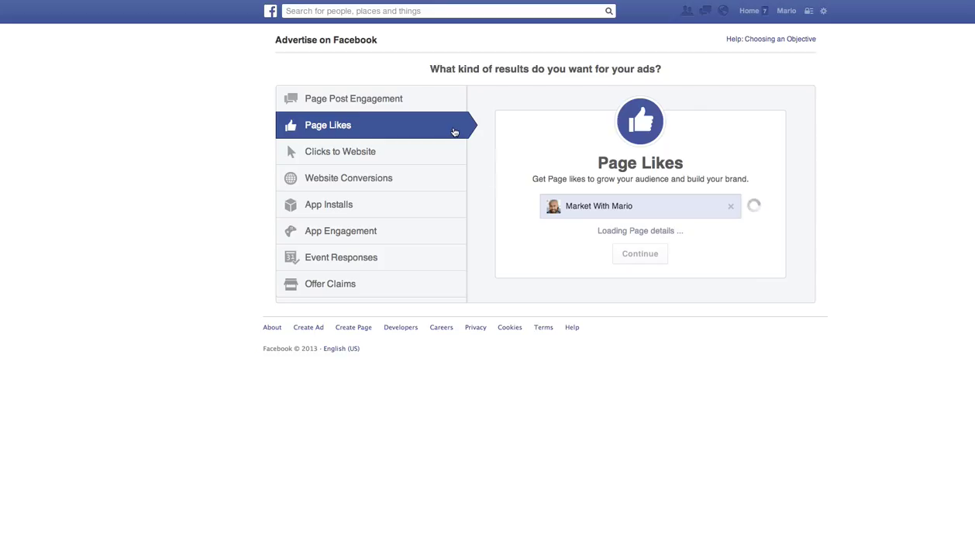
pyautogui.click(638, 254)
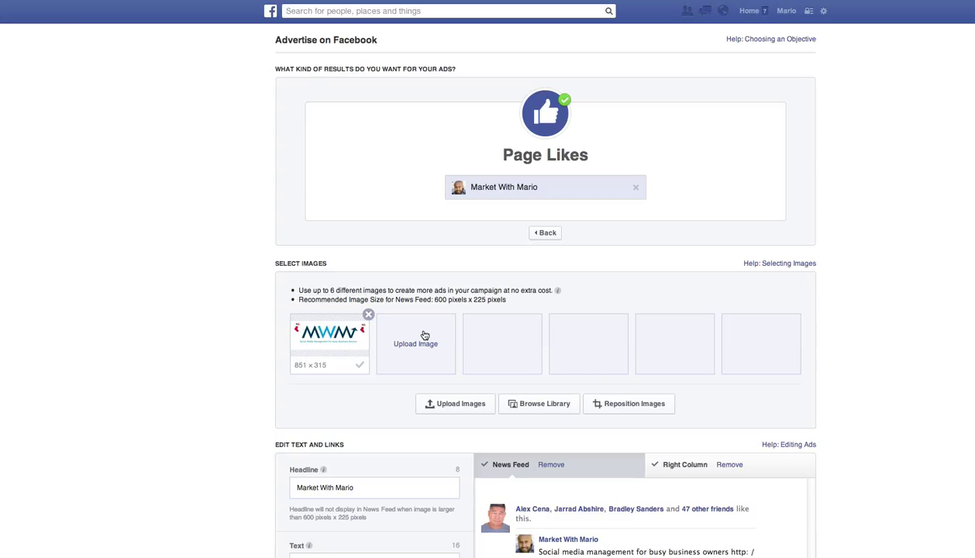
pyautogui.moveTo(456, 365)
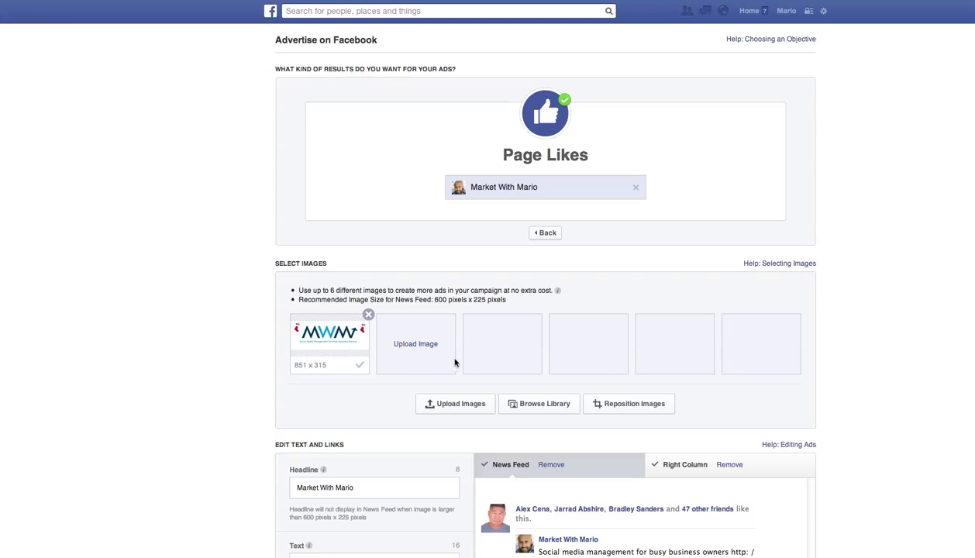
# - Scroll down through the Select Images, Edit Text and Links, and audience sections
pyautogui.scroll(-3)
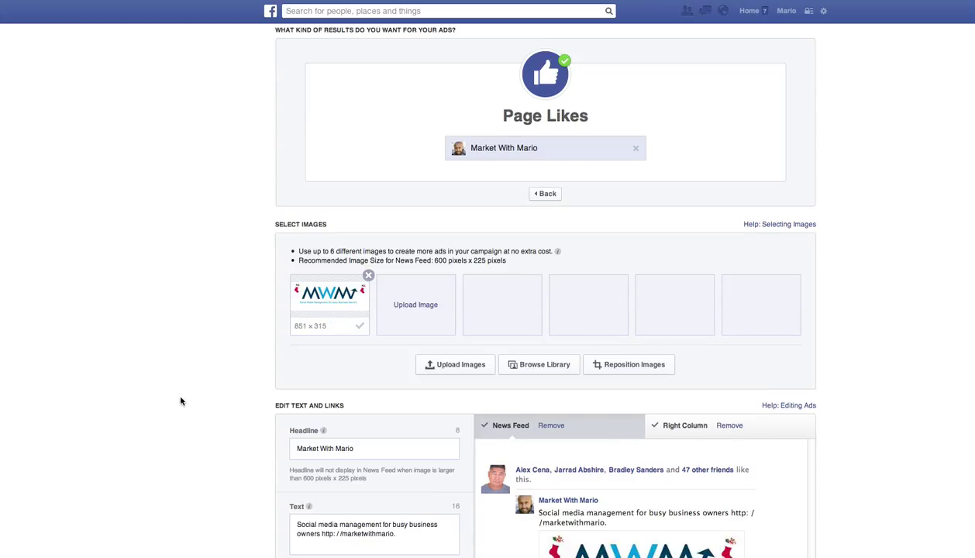
pyautogui.scroll(-3)
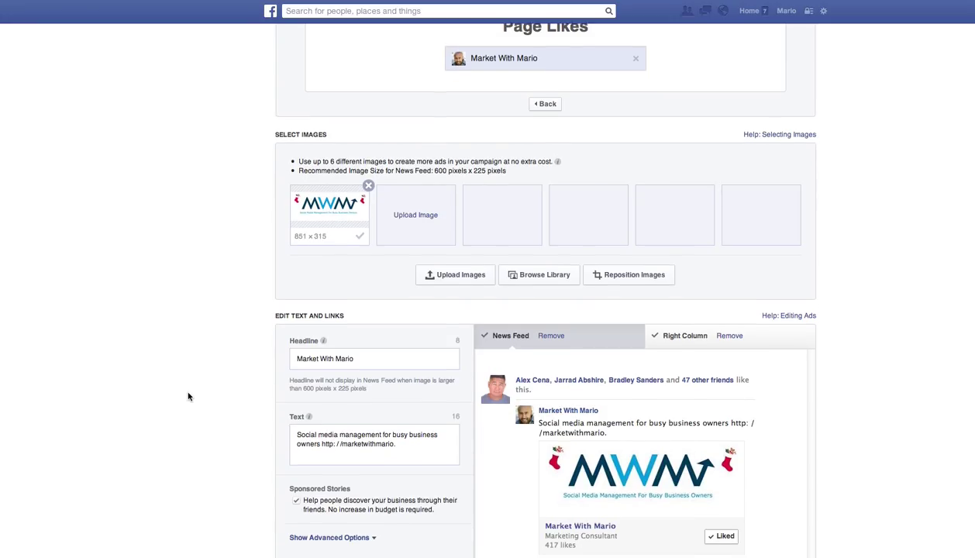
pyautogui.scroll(-3)
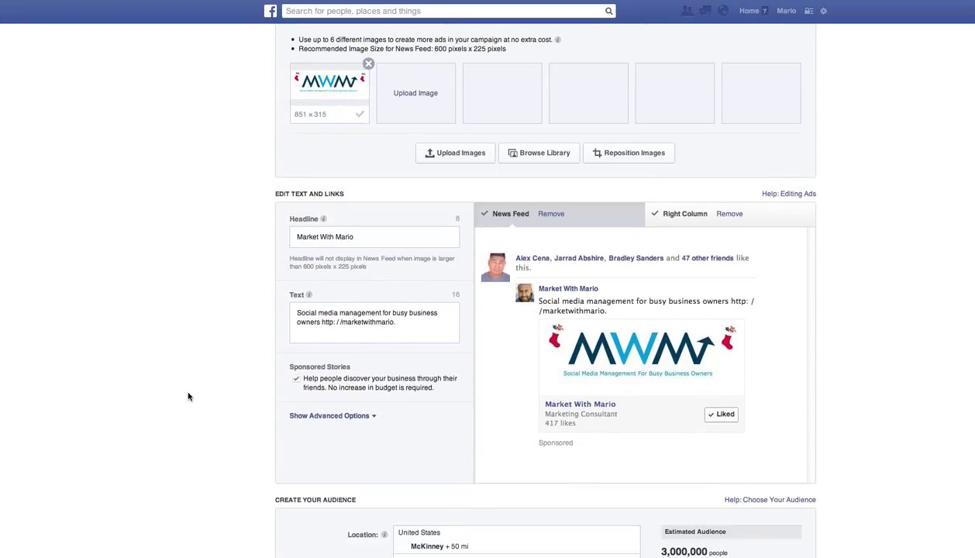
pyautogui.scroll(-3)
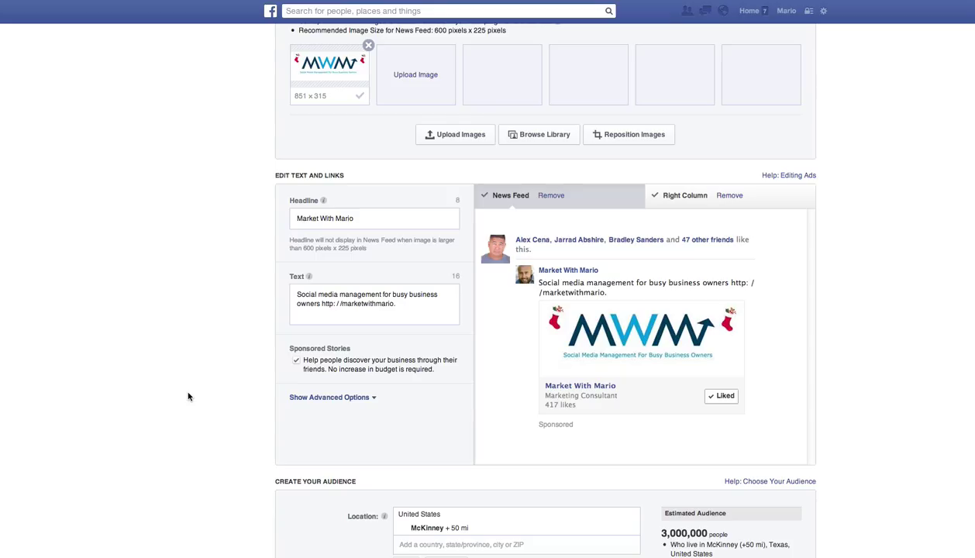
pyautogui.scroll(-3)
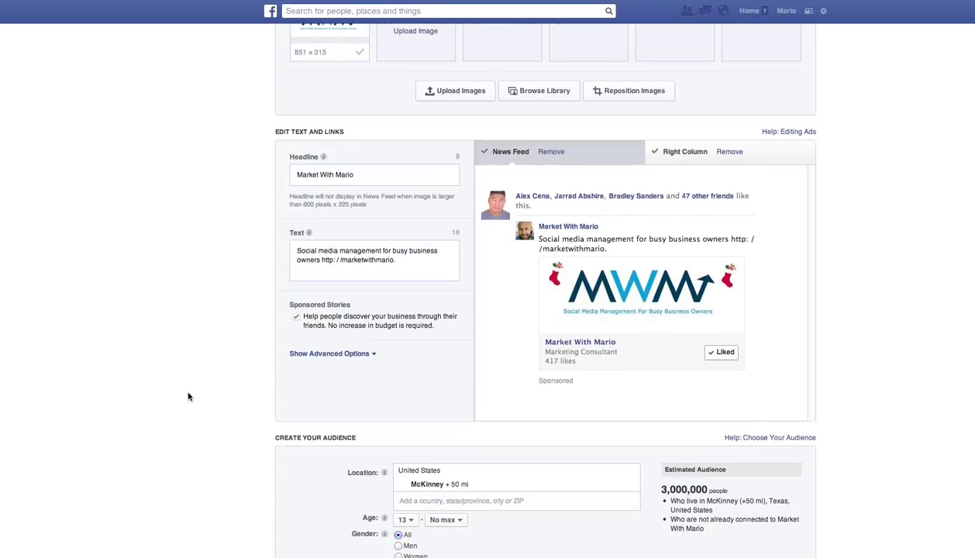
pyautogui.moveTo(603, 225)
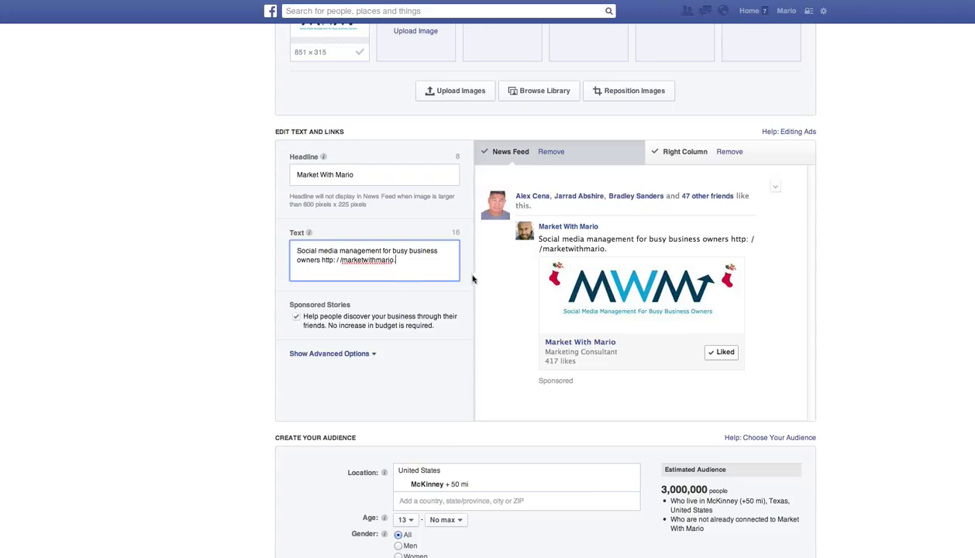
# - Replace the ad text with 'Need help promoting your business during the holidays, but lack time? I can help.'
pyautogui.tripleClick(365, 255)
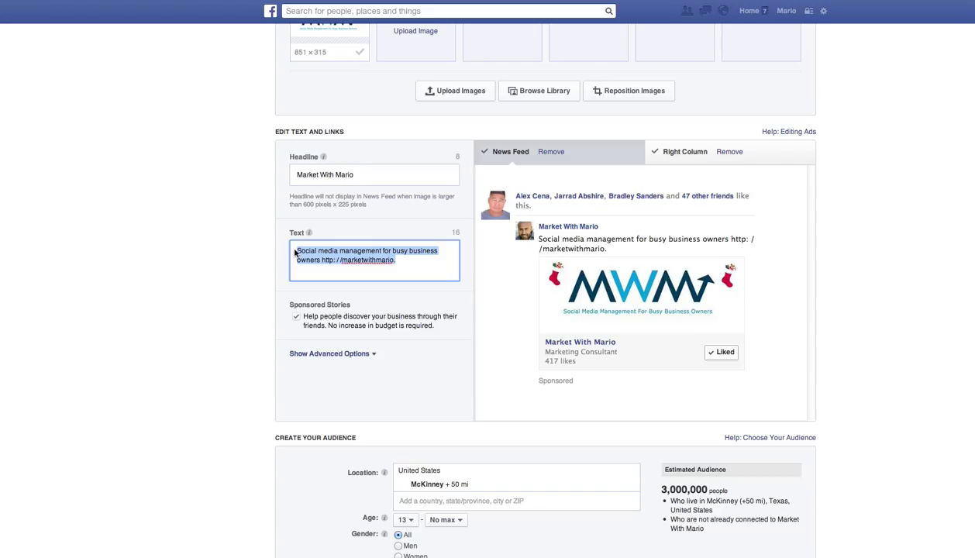
pyautogui.write('Need help promoting your b')
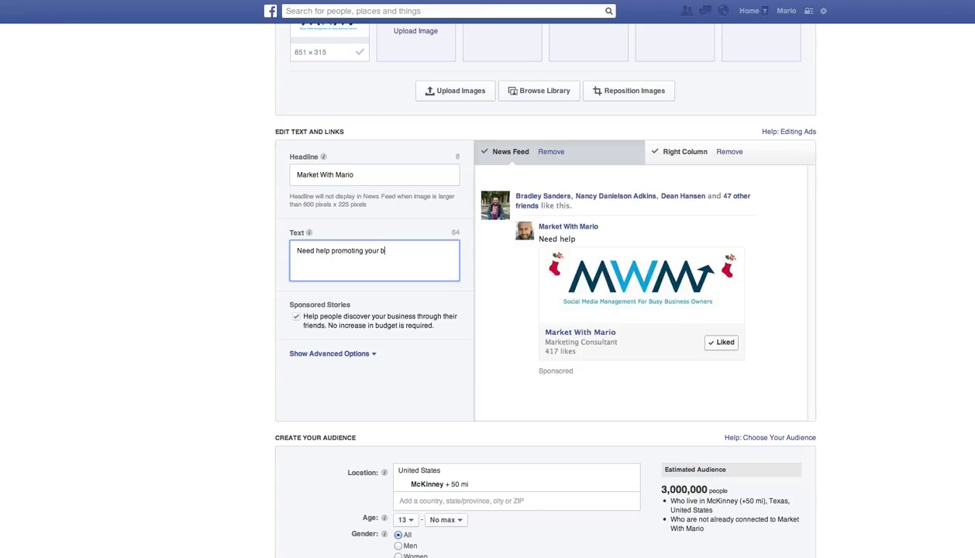
pyautogui.write('usiness d')
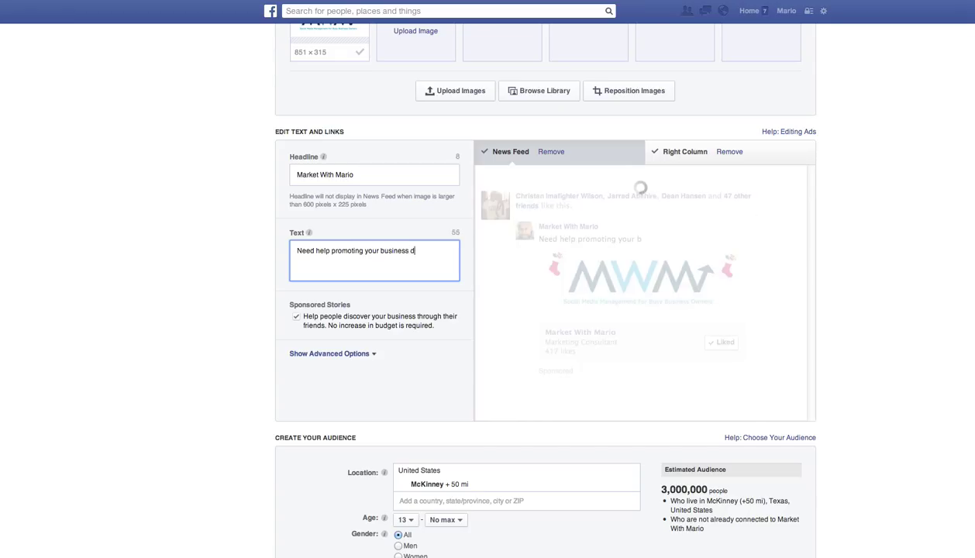
pyautogui.write('uring the holidays,')
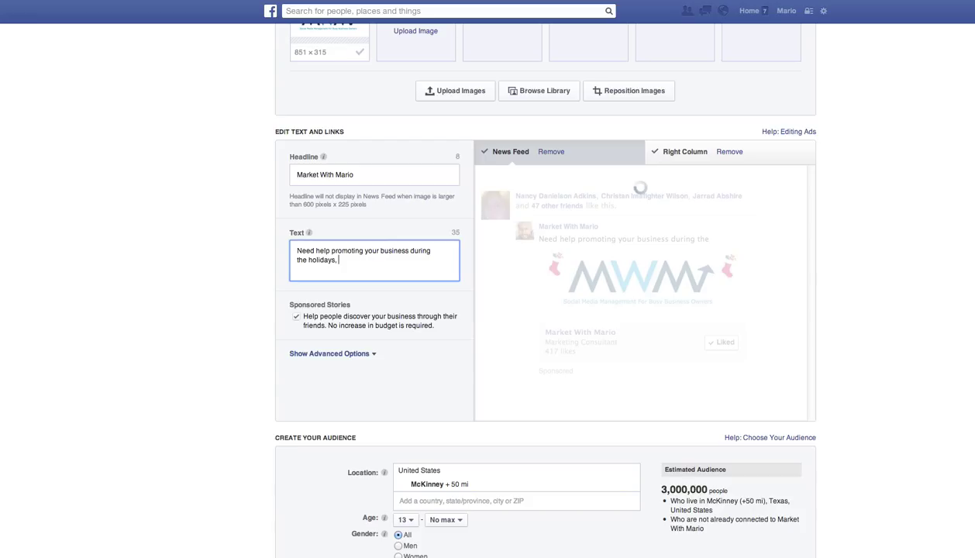
pyautogui.write('but lack time')
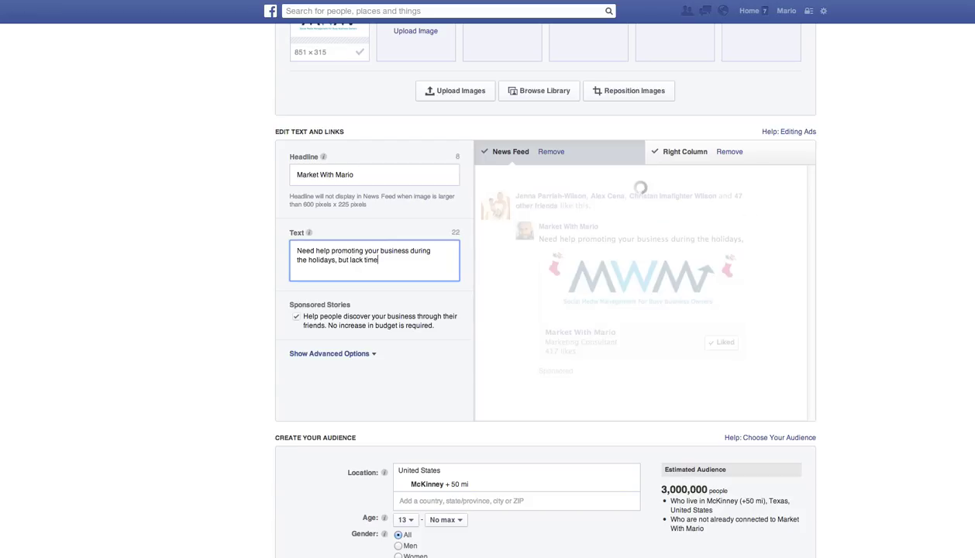
pyautogui.write('? I can help')
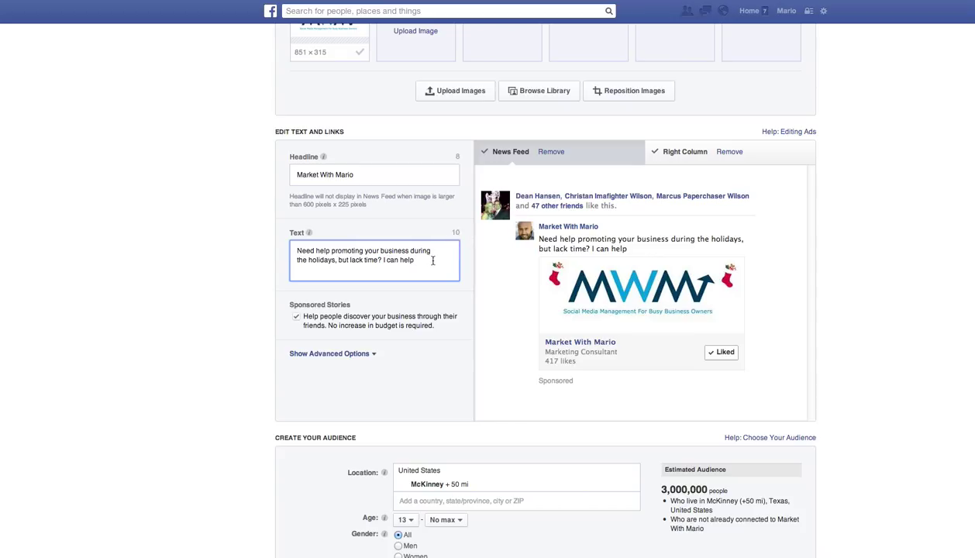
pyautogui.write('.')
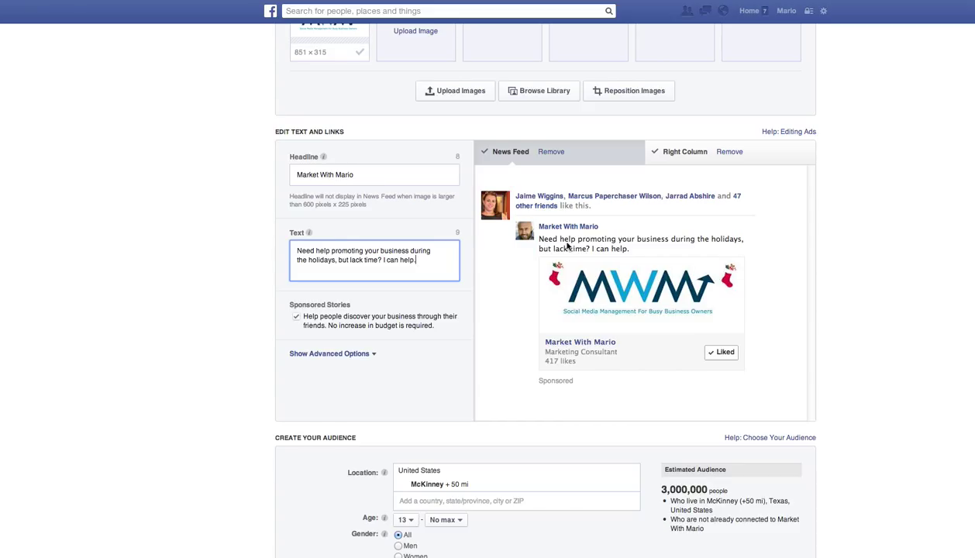
pyautogui.scroll(-3)
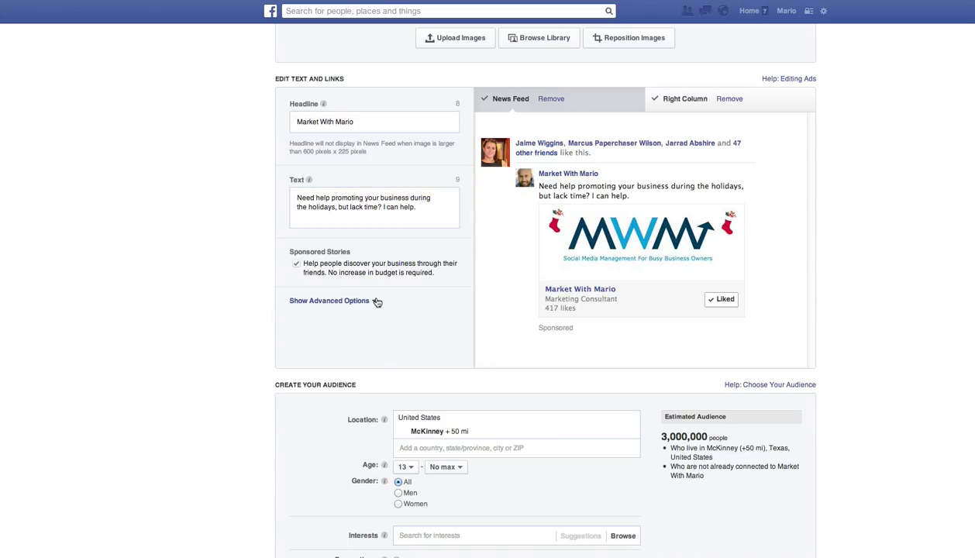
# - Under advanced options, set the ad's landing view to Timeline
pyautogui.click(328, 301)
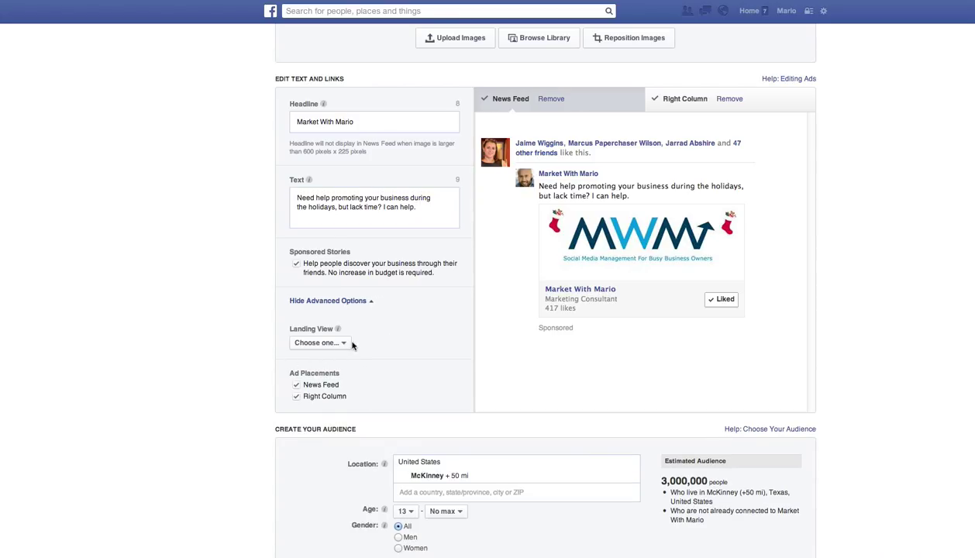
pyautogui.scroll(-3)
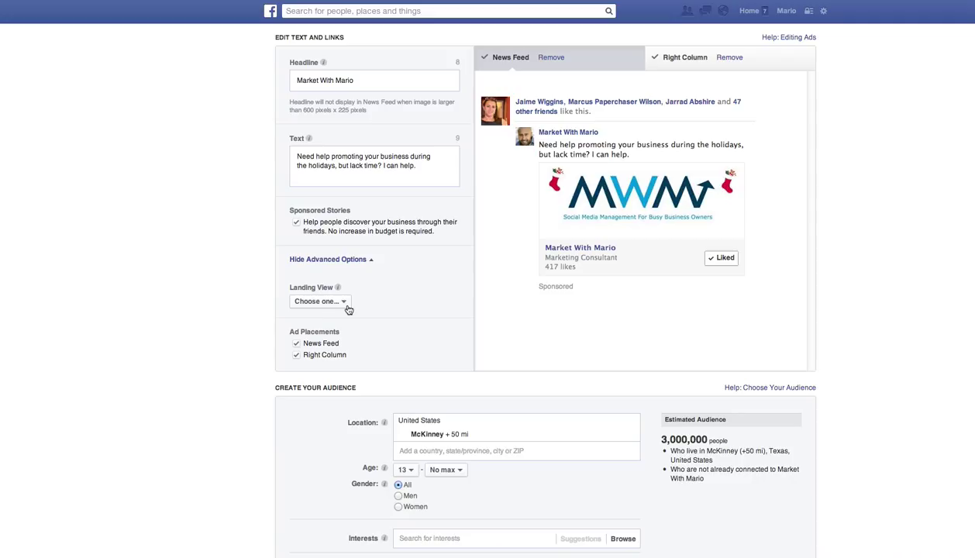
pyautogui.click(319, 301)
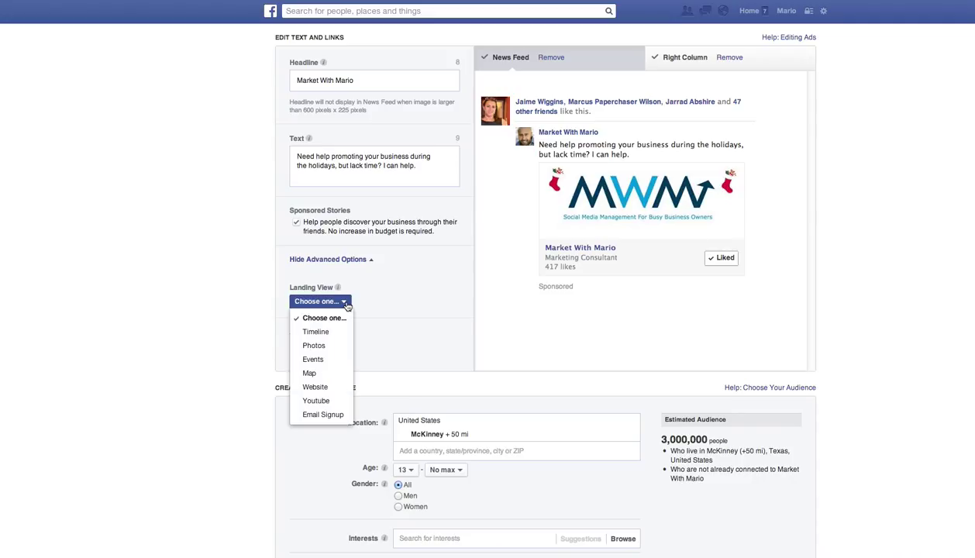
pyautogui.moveTo(316, 331)
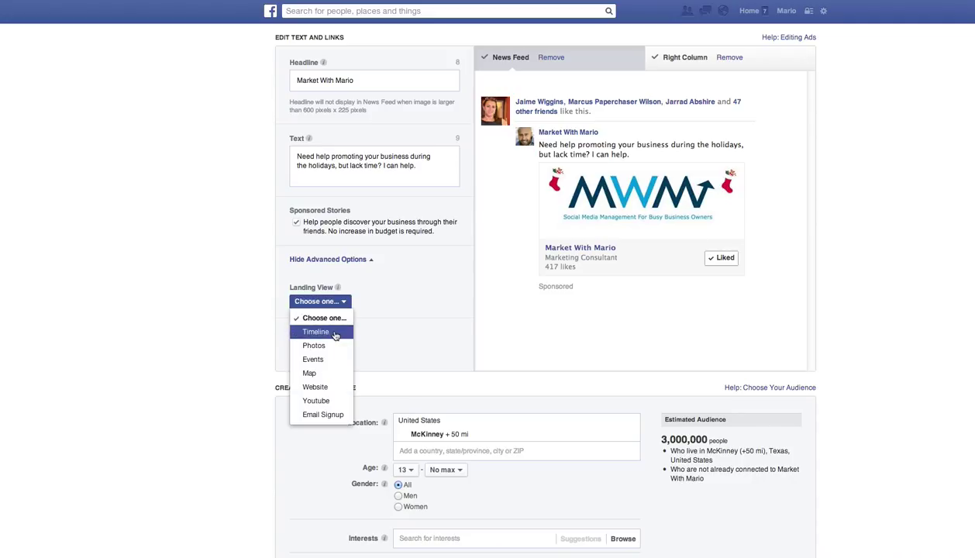
pyautogui.click(315, 332)
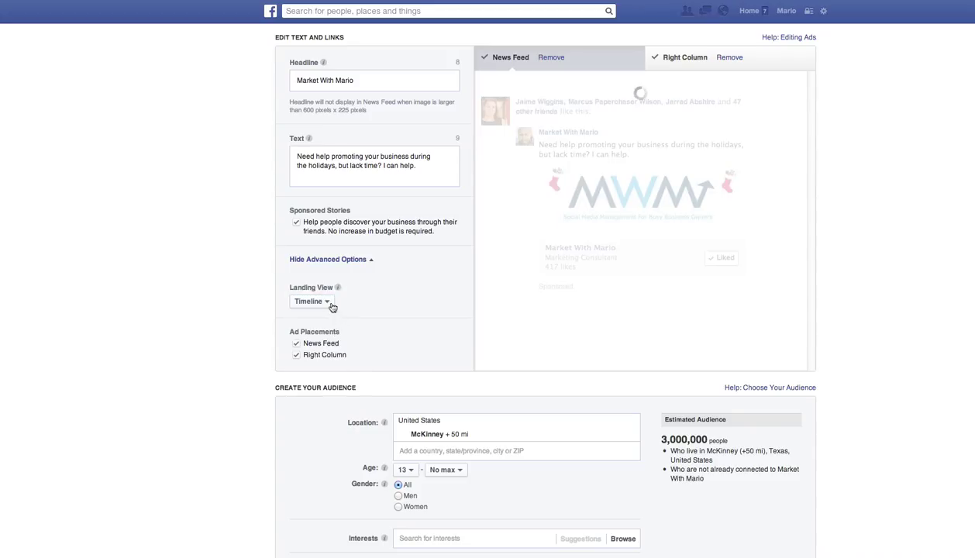
pyautogui.click(311, 301)
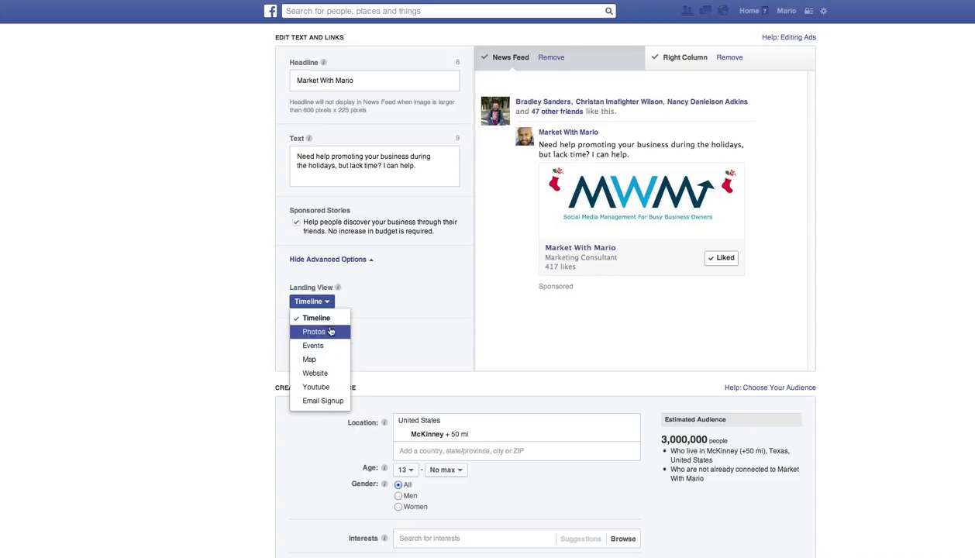
pyautogui.click(315, 318)
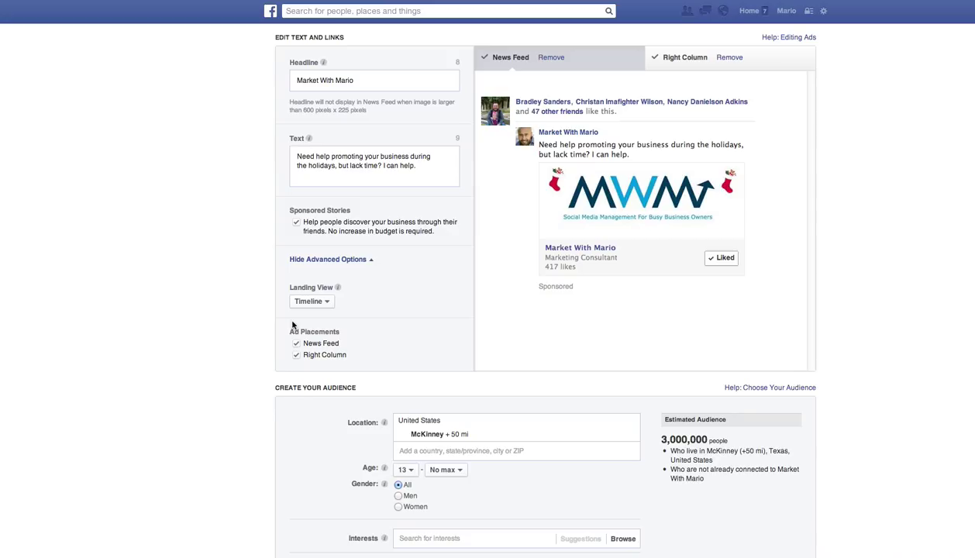
pyautogui.moveTo(320, 349)
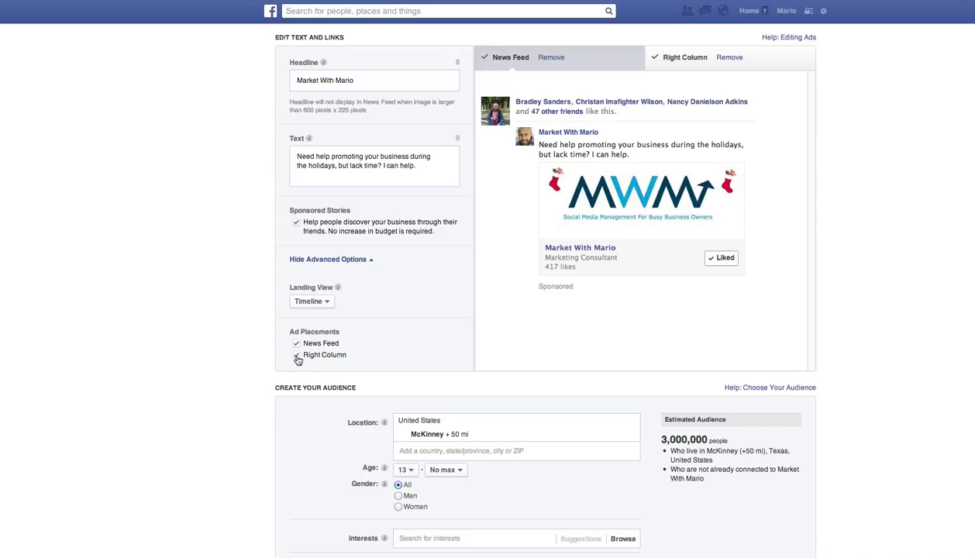
# - Uncheck the Right Column placement, leaving News Feed as the only placement
pyautogui.click(296, 355)
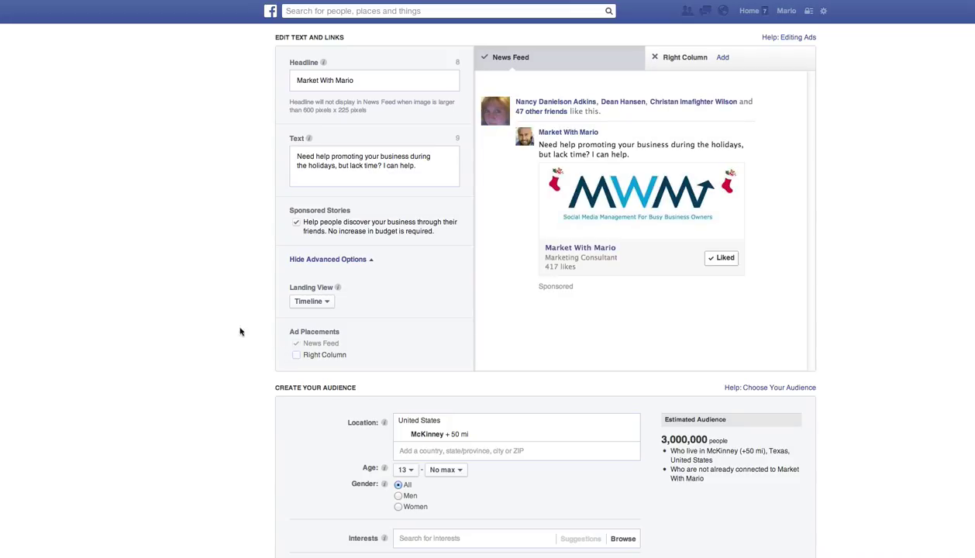
pyautogui.moveTo(196, 318)
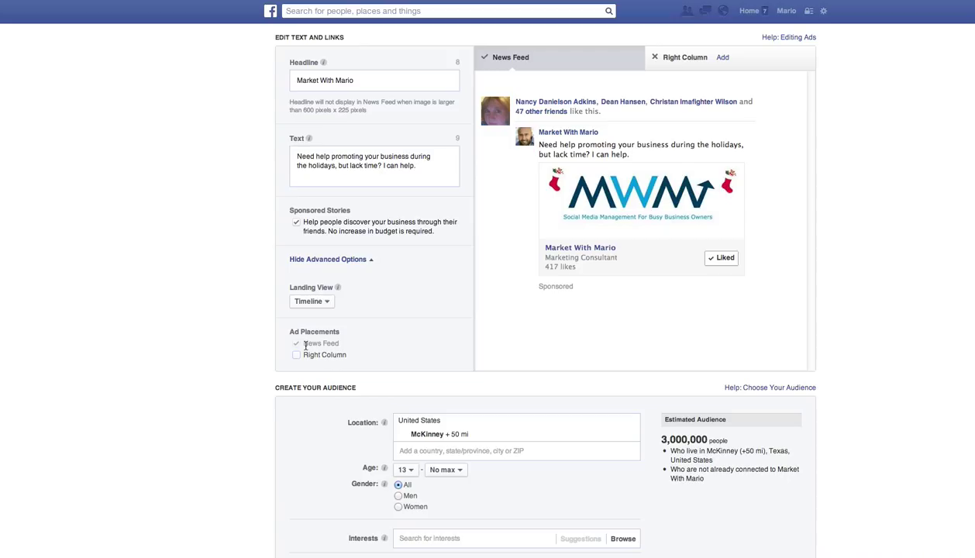
pyautogui.moveTo(517, 173)
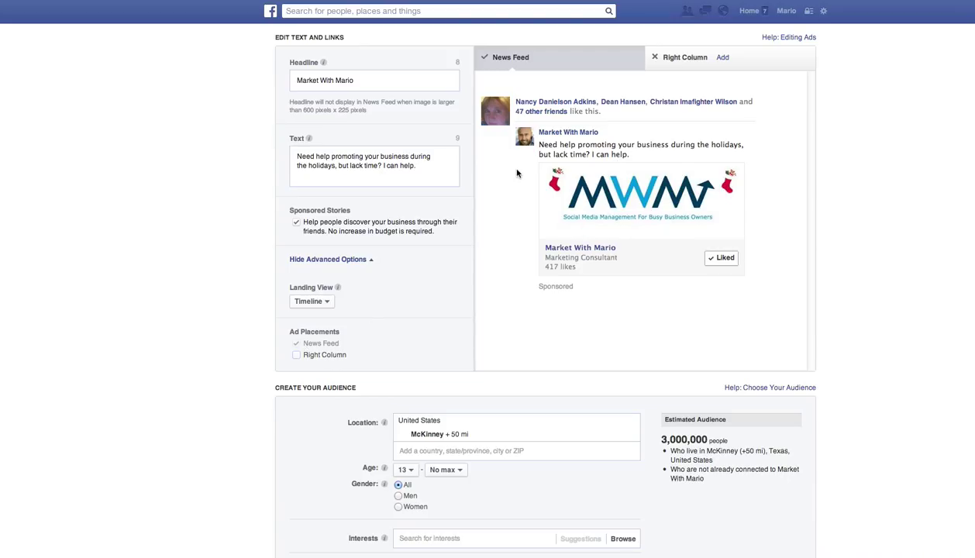
pyautogui.moveTo(534, 253)
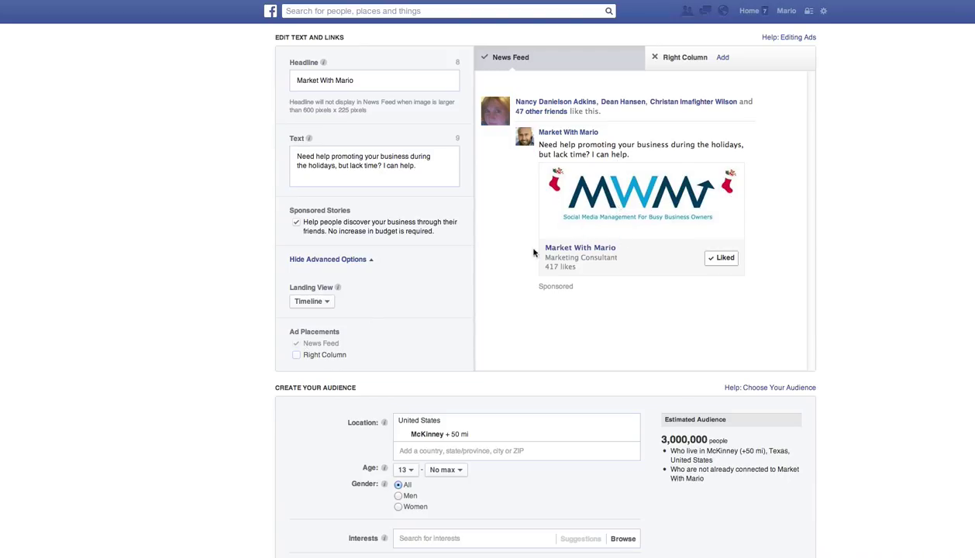
pyautogui.scroll(-3)
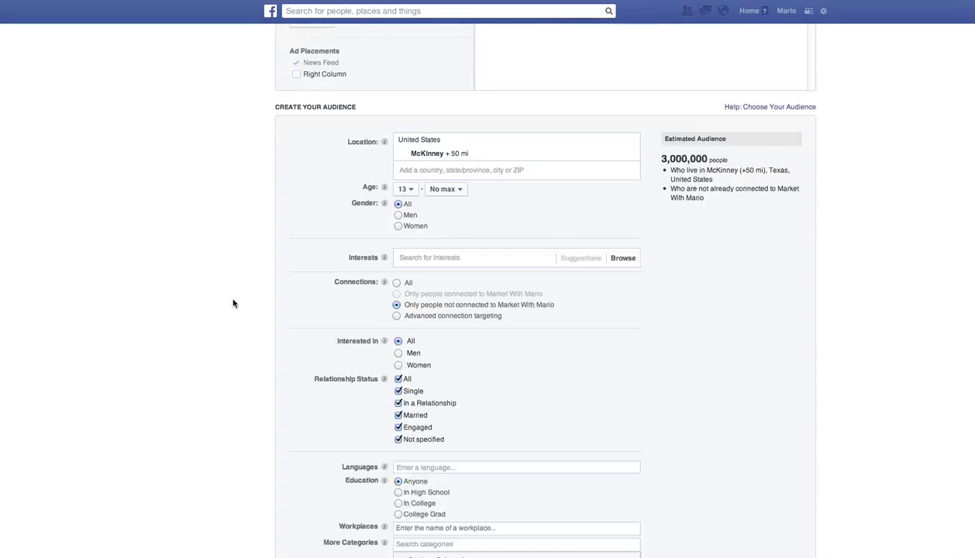
pyautogui.scroll(-3)
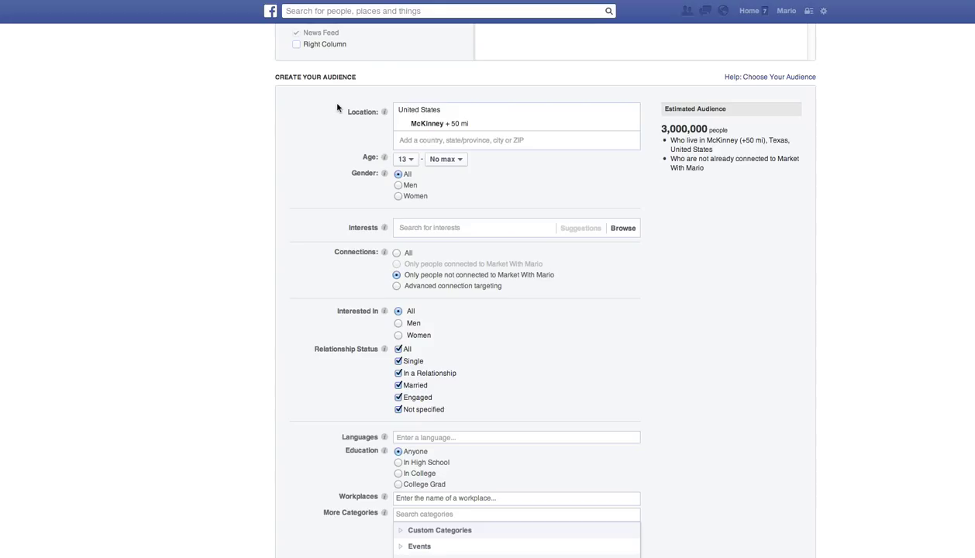
pyautogui.moveTo(418, 131)
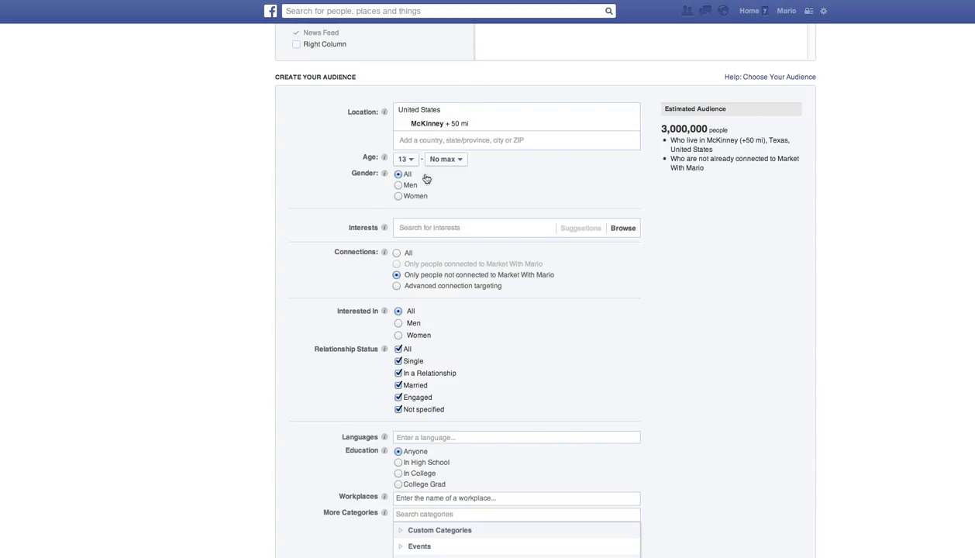
# - Set the audience minimum age to 28
pyautogui.click(407, 159)
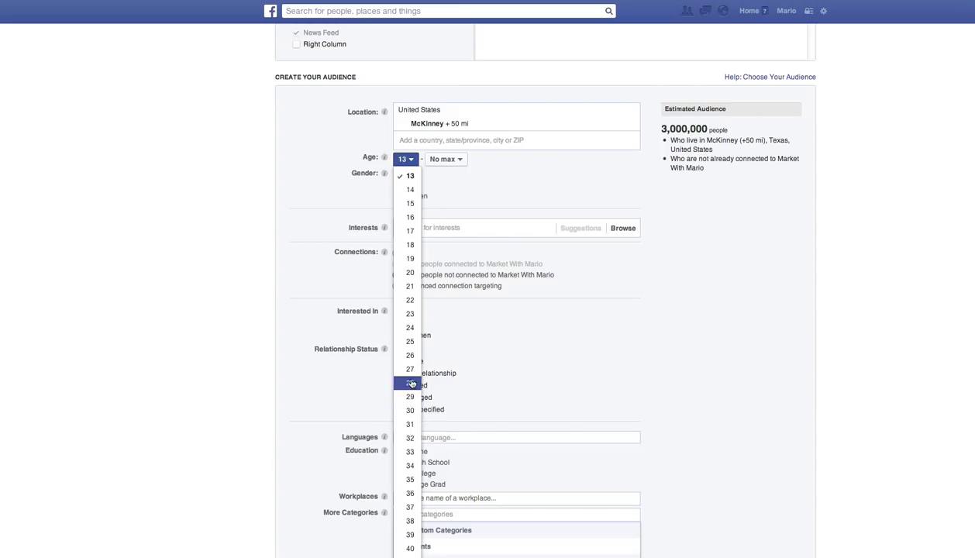
pyautogui.click(409, 385)
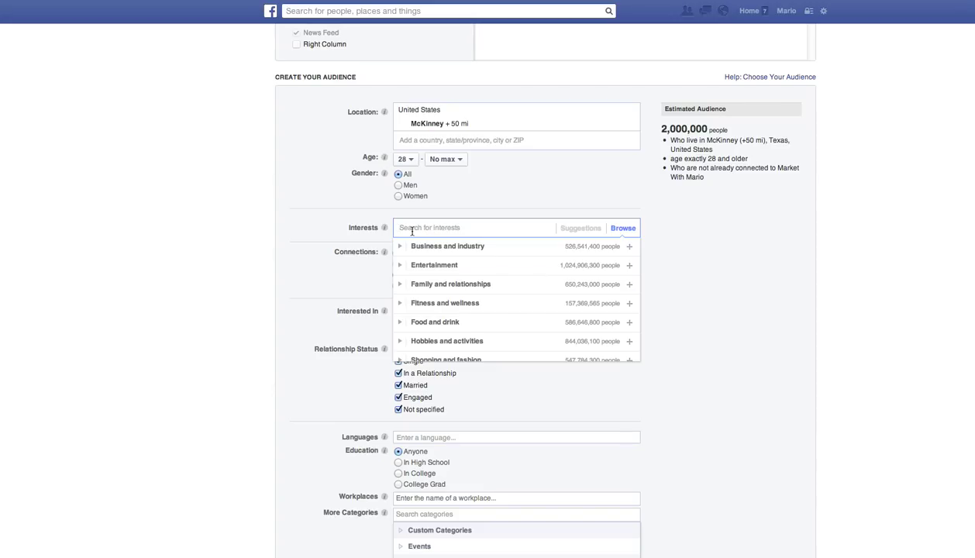
# - Try the HubSpot interest and a Home Depot search, ending with no interests targeted
pyautogui.write('hubspot')
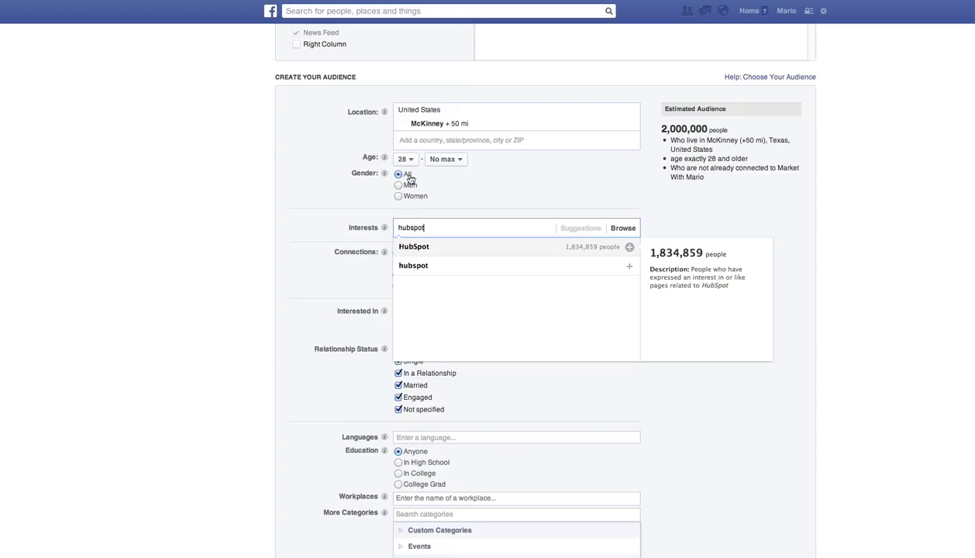
pyautogui.click(411, 246)
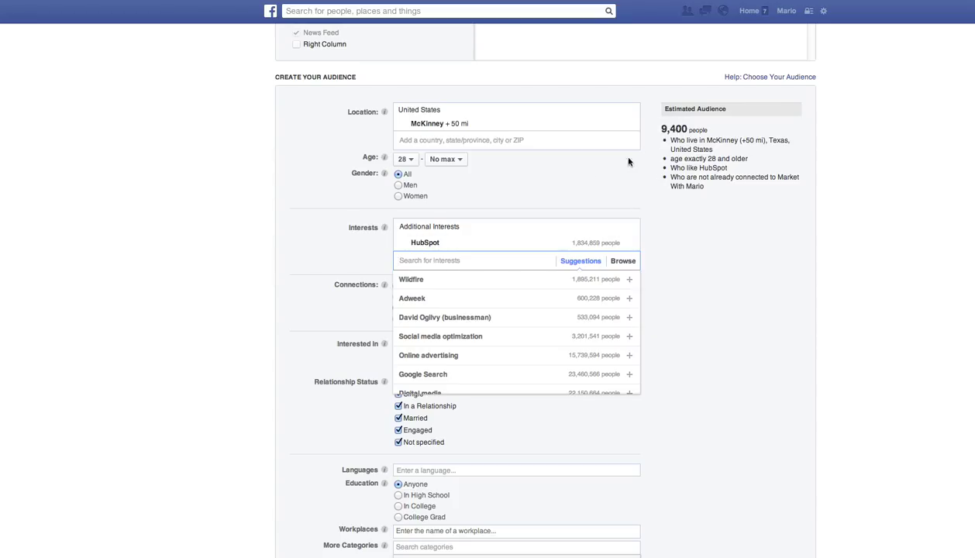
pyautogui.moveTo(489, 258)
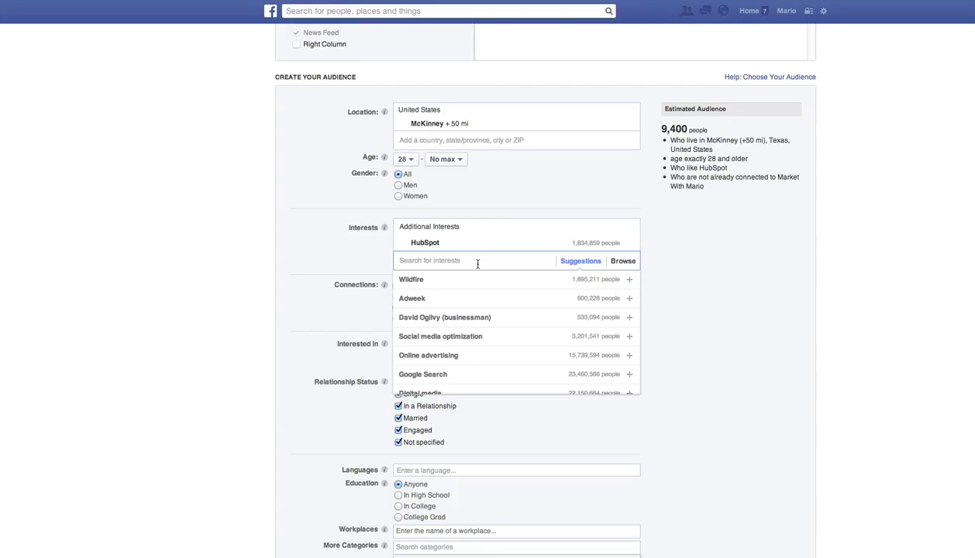
pyautogui.write('the home de')
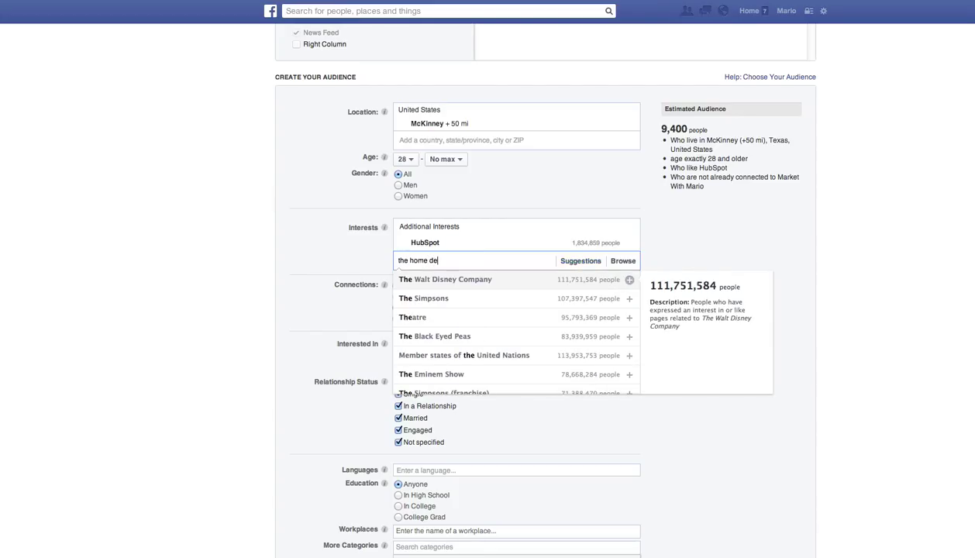
pyautogui.write('p')
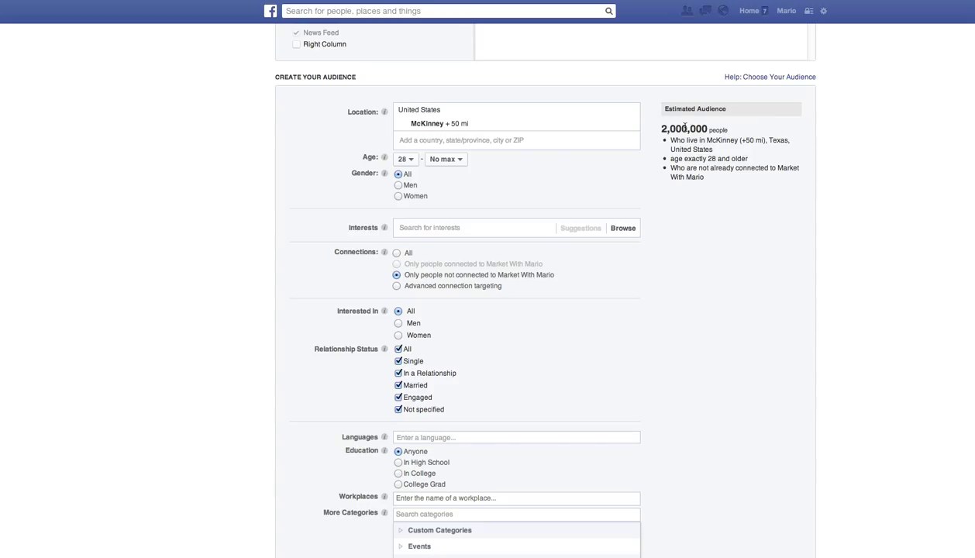
pyautogui.scroll(-3)
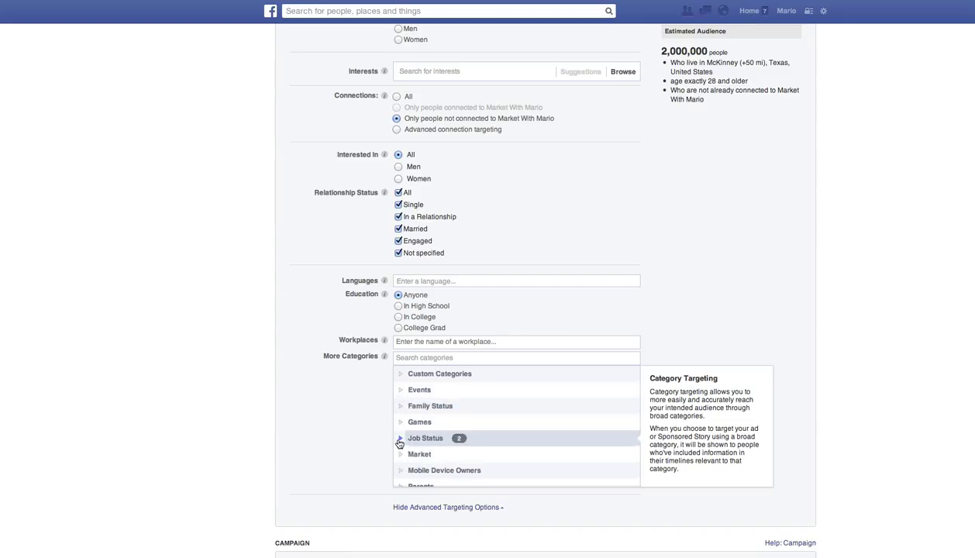
# - Add Small Business Owners from the Job Status categories, narrowing reach to 102,000
pyautogui.click(399, 438)
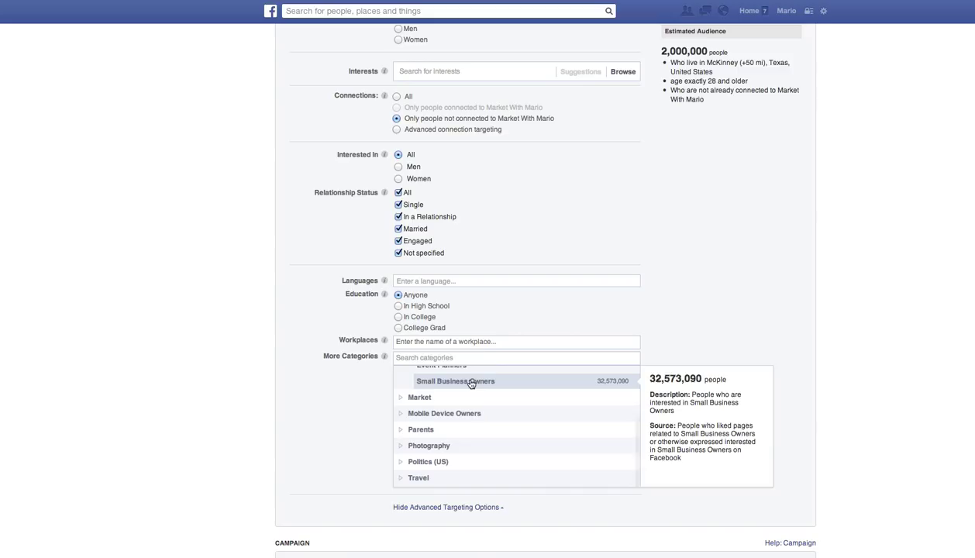
pyautogui.click(458, 380)
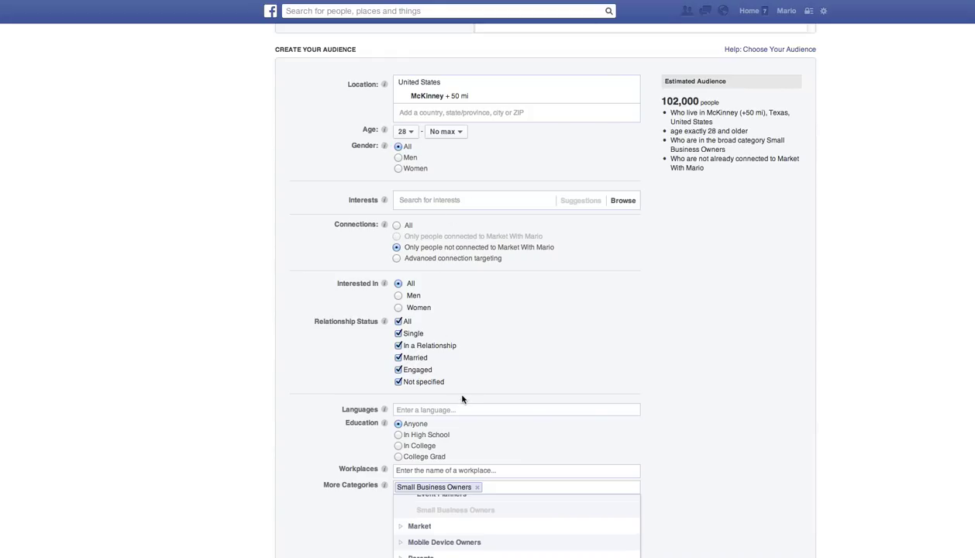
pyautogui.moveTo(507, 248)
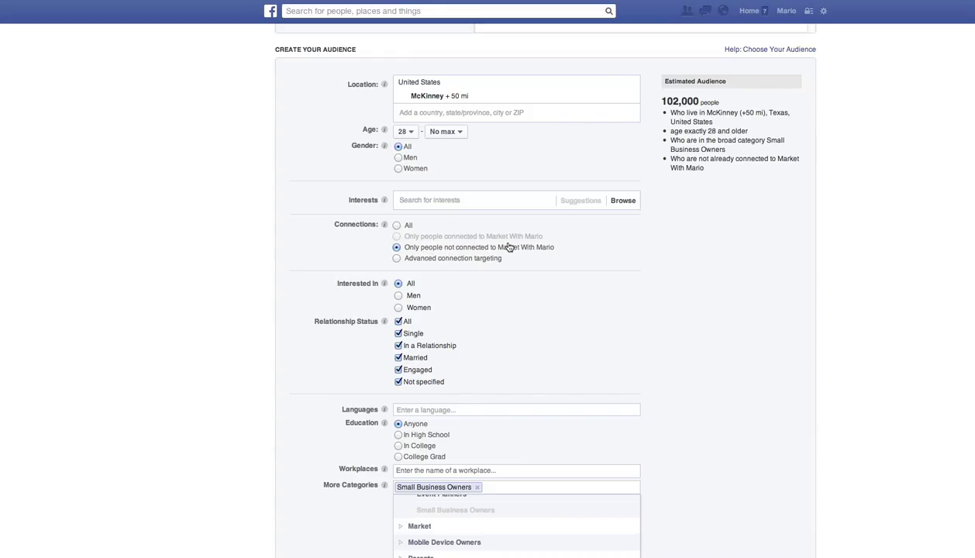
pyautogui.scroll(-3)
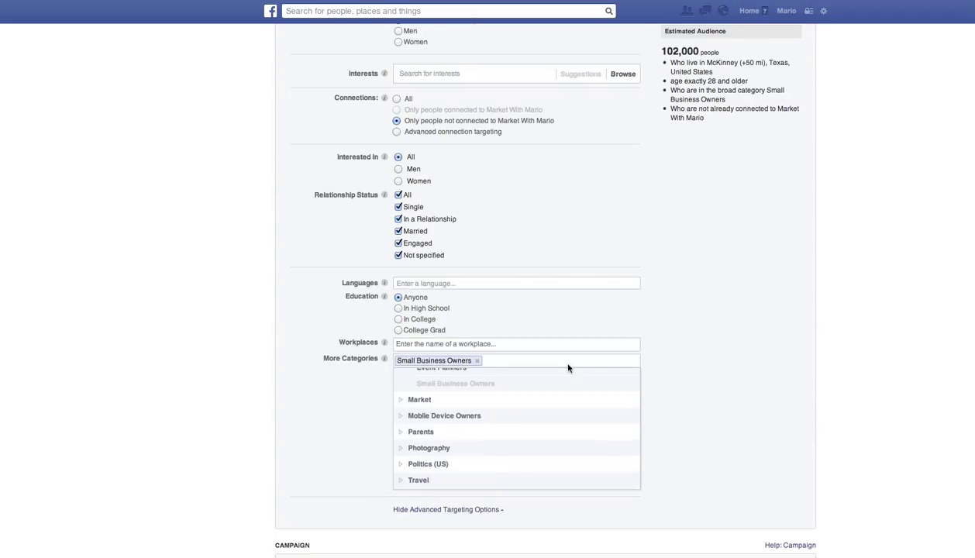
pyautogui.moveTo(286, 365)
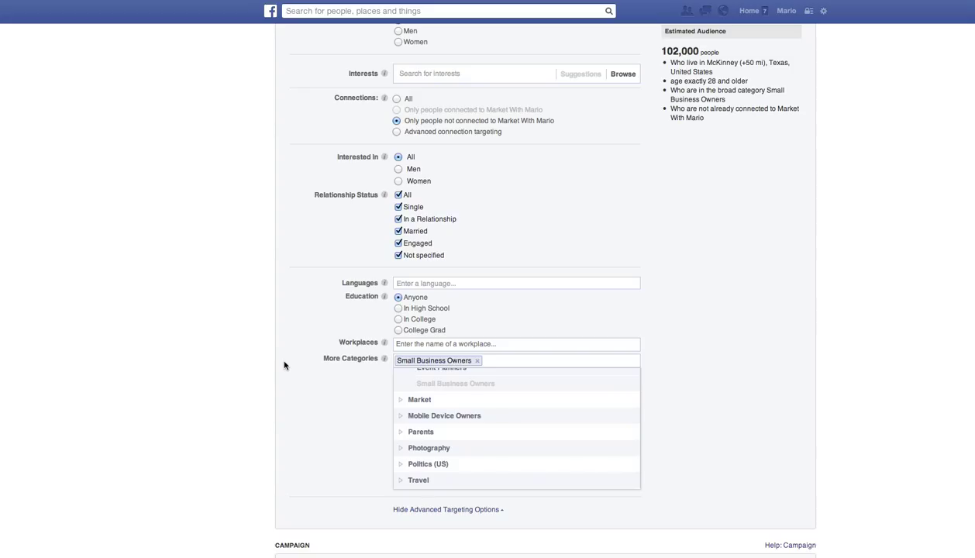
pyautogui.moveTo(225, 353)
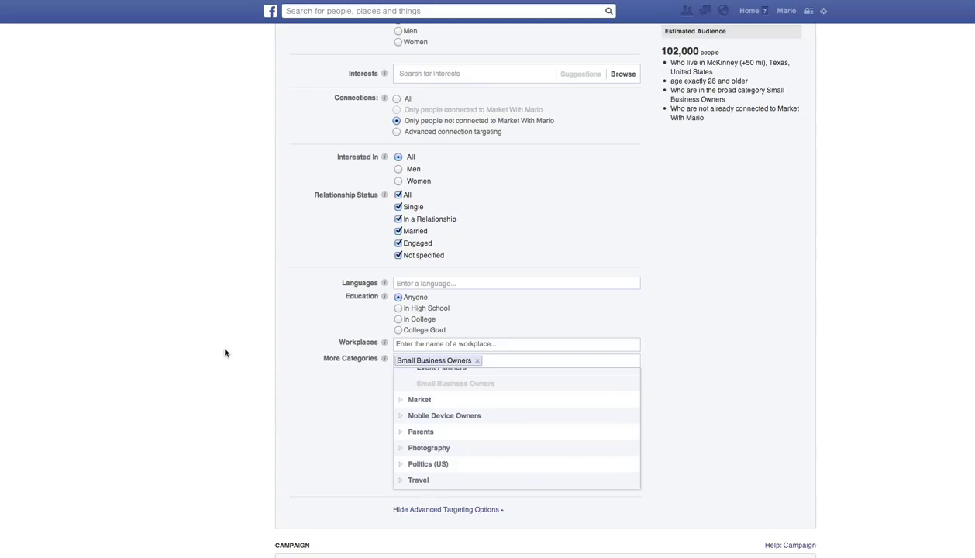
pyautogui.scroll(-3)
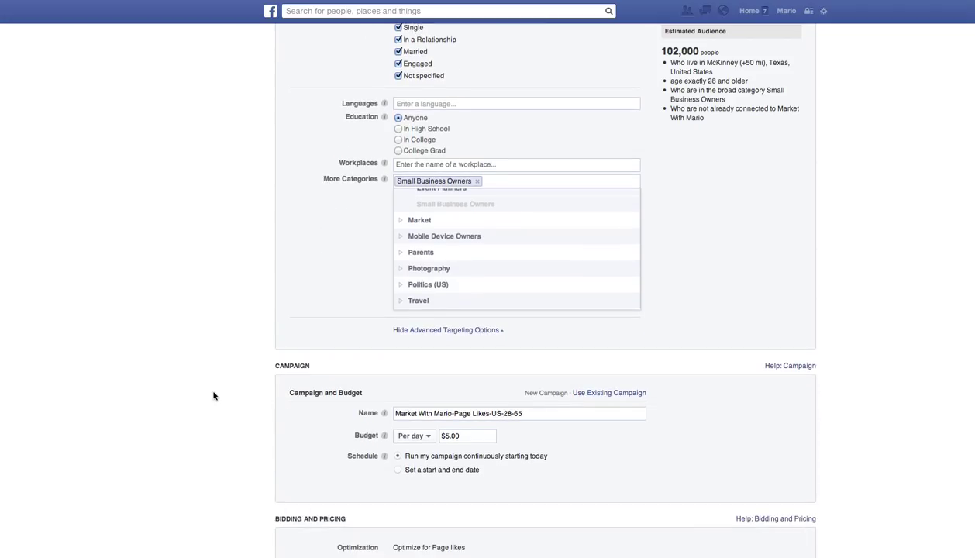
pyautogui.scroll(-3)
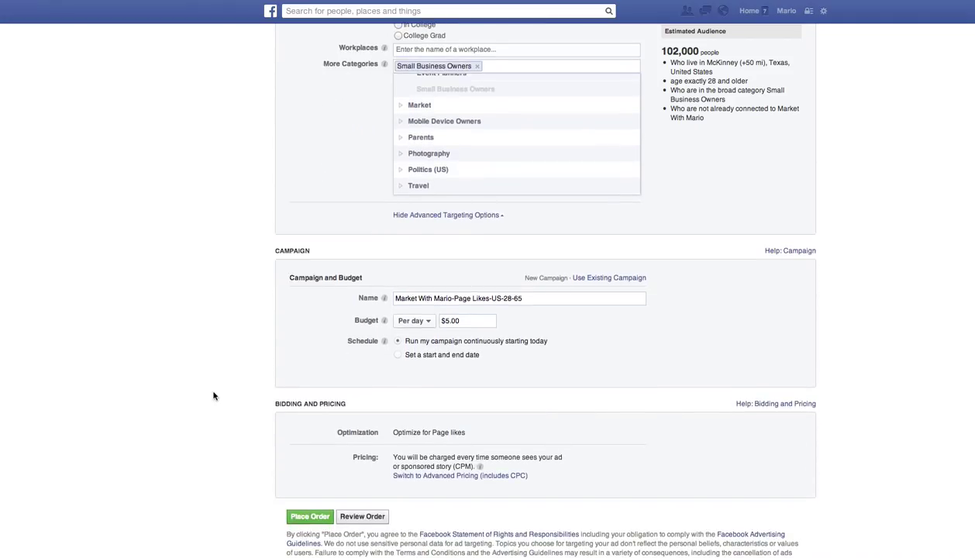
pyautogui.scroll(-3)
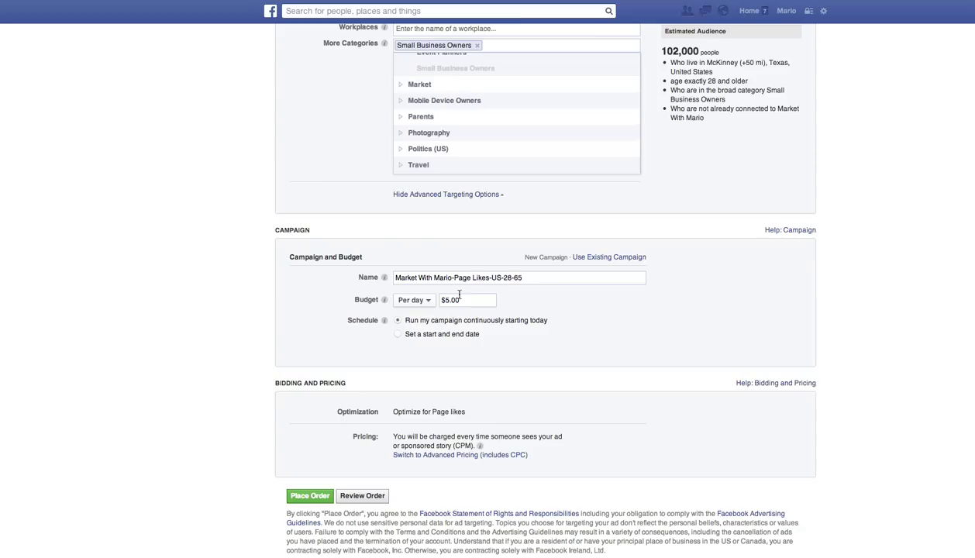
pyautogui.click(467, 300)
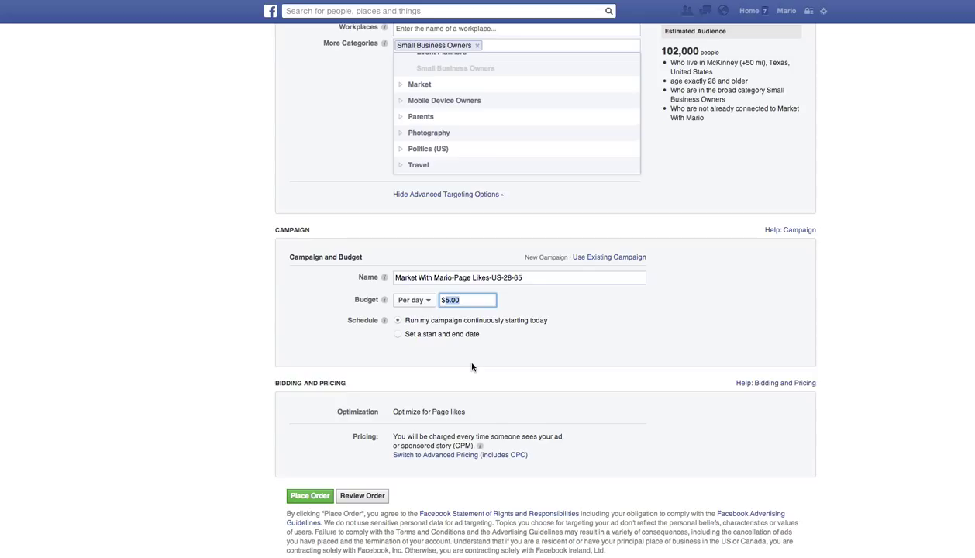
pyautogui.moveTo(469, 356)
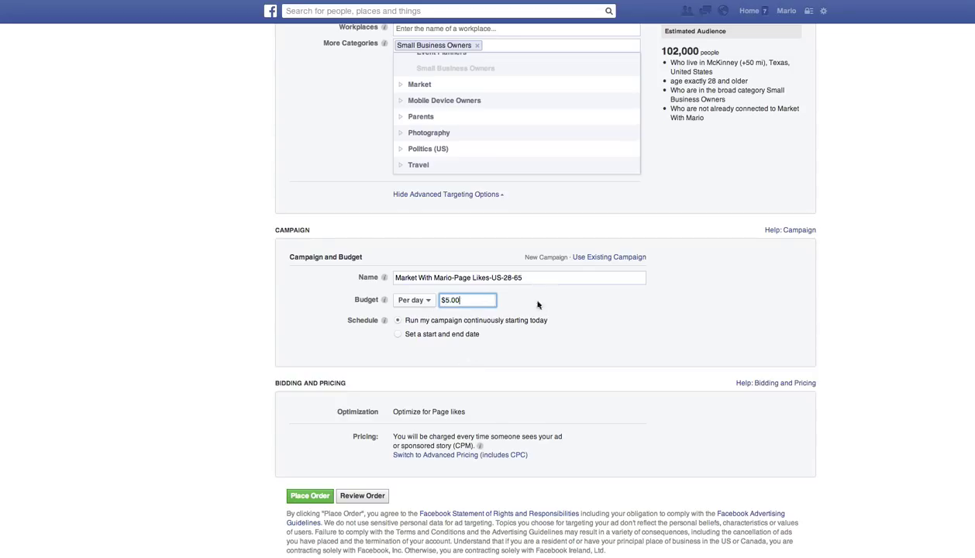
pyautogui.click(469, 300)
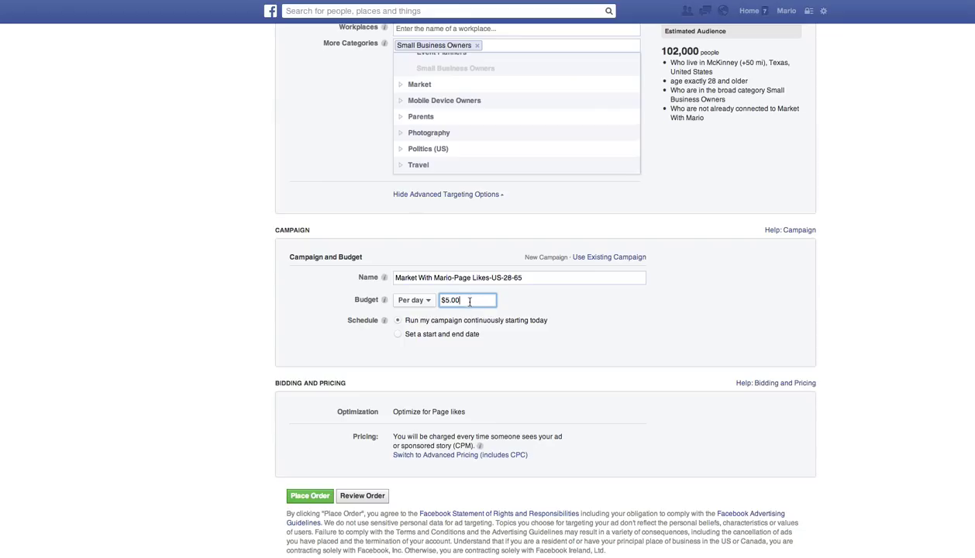
pyautogui.moveTo(288, 256)
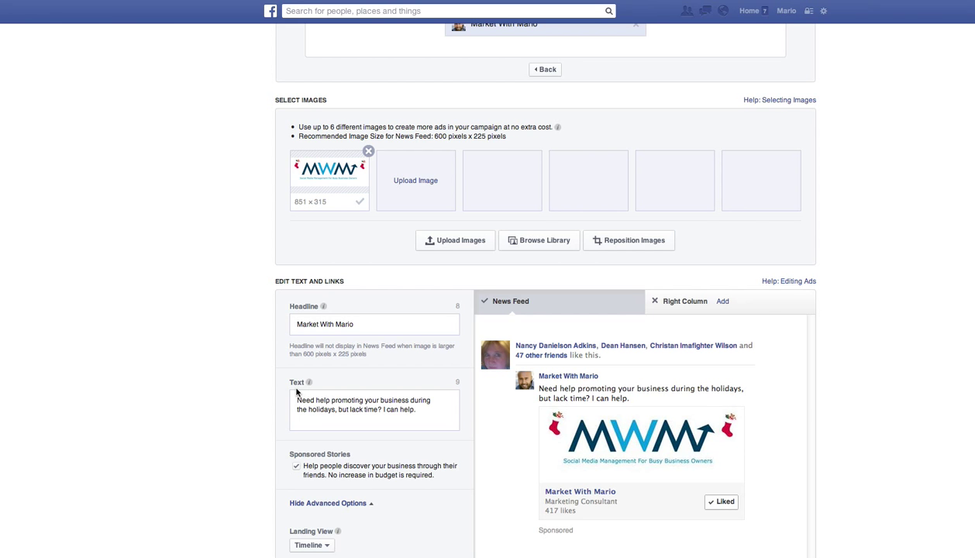
# - Place the order and continue through the confirmation to the new $5.00-daily campaign
pyautogui.scroll(-3)
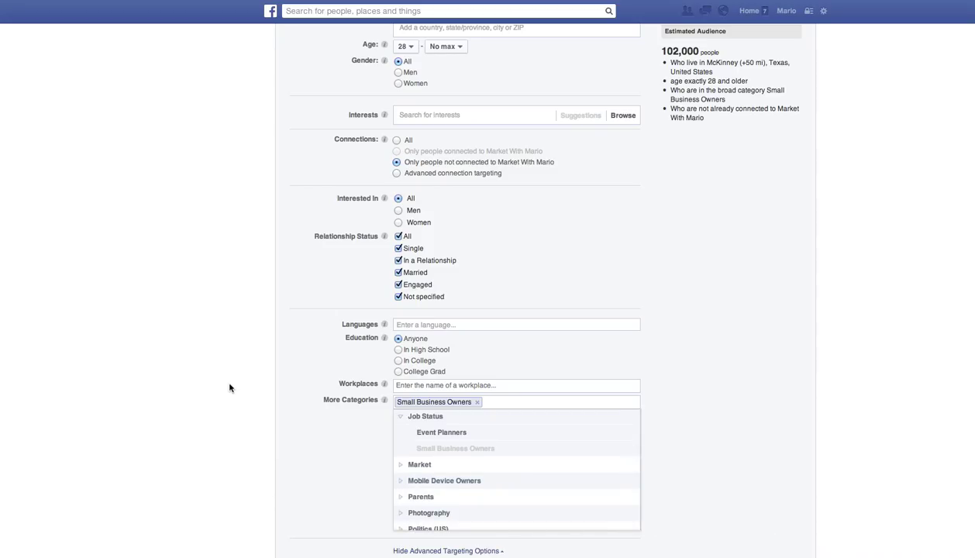
pyautogui.scroll(-3)
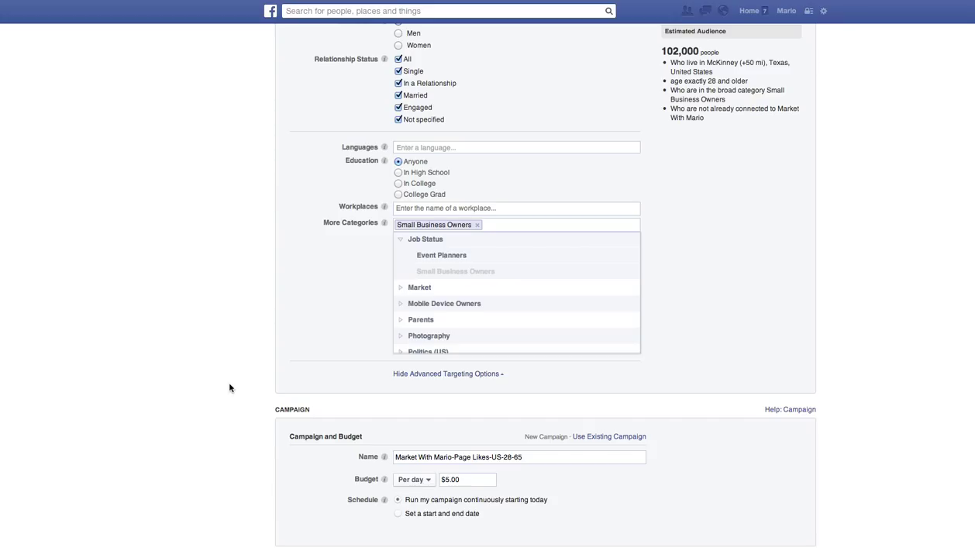
pyautogui.scroll(-3)
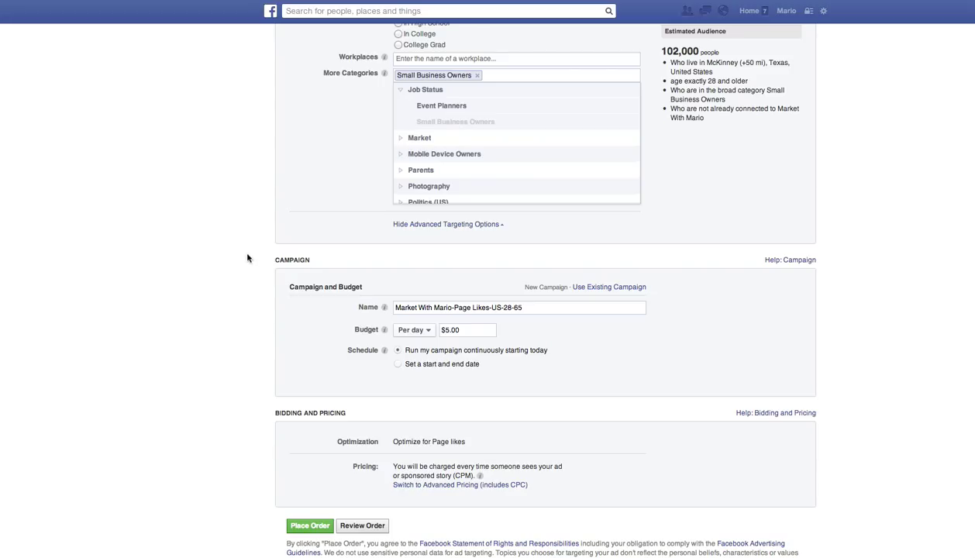
pyautogui.scroll(-3)
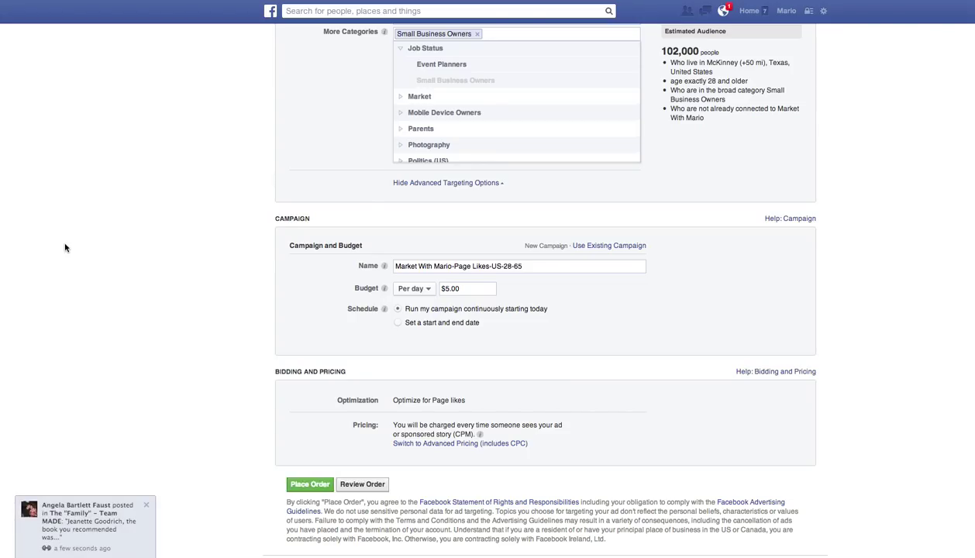
pyautogui.click(309, 484)
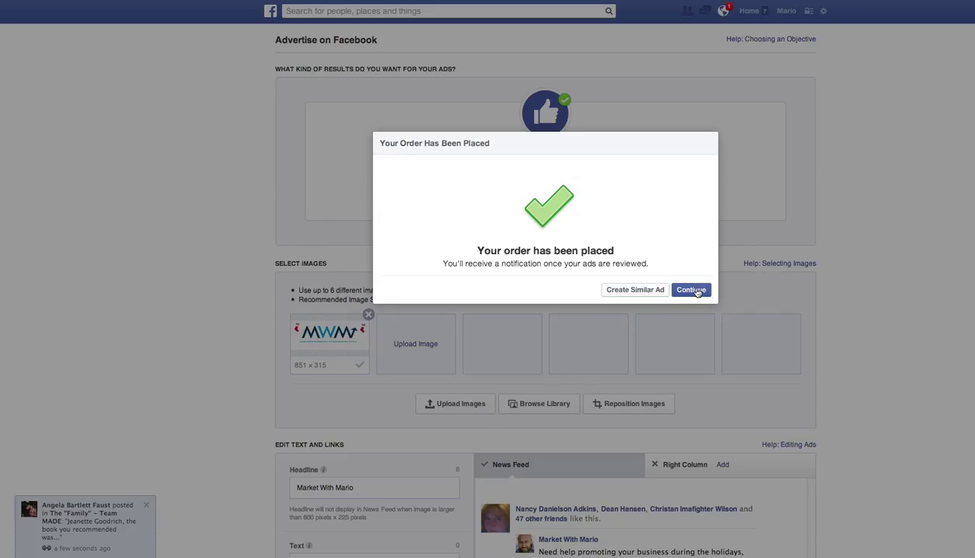
pyautogui.click(690, 289)
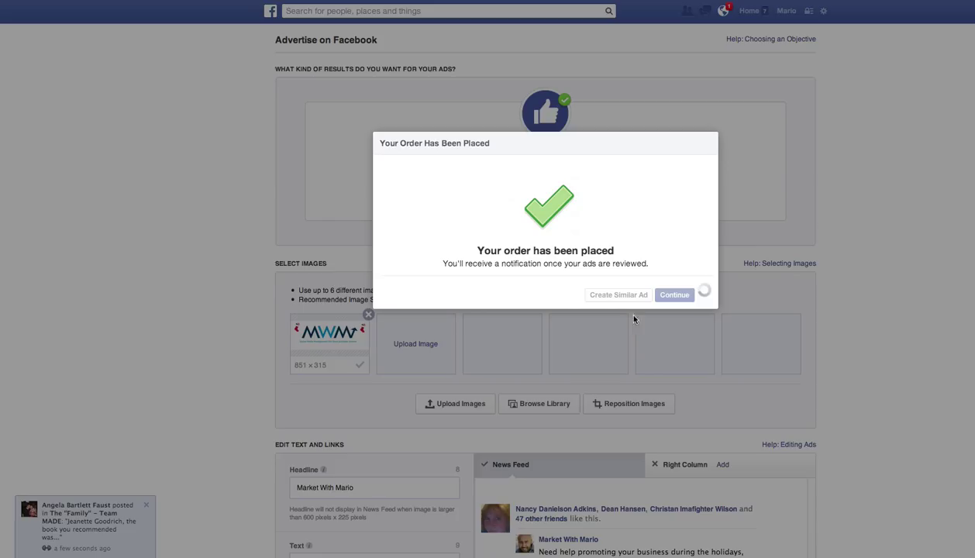
pyautogui.click(674, 294)
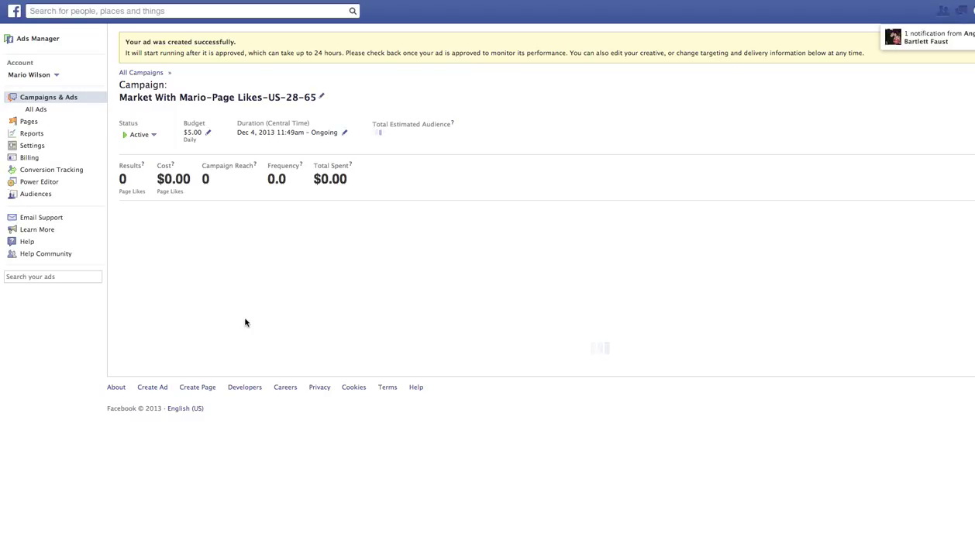
pyautogui.moveTo(479, 147)
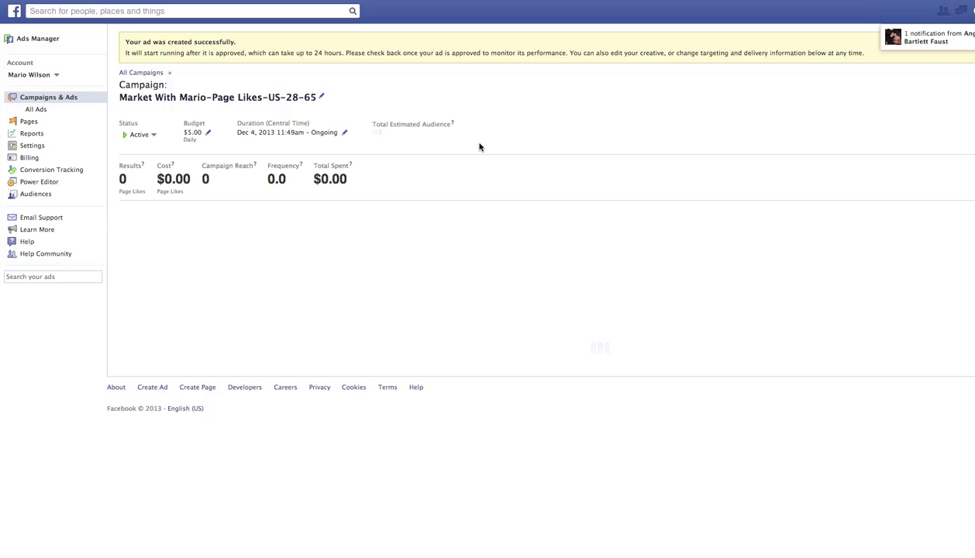